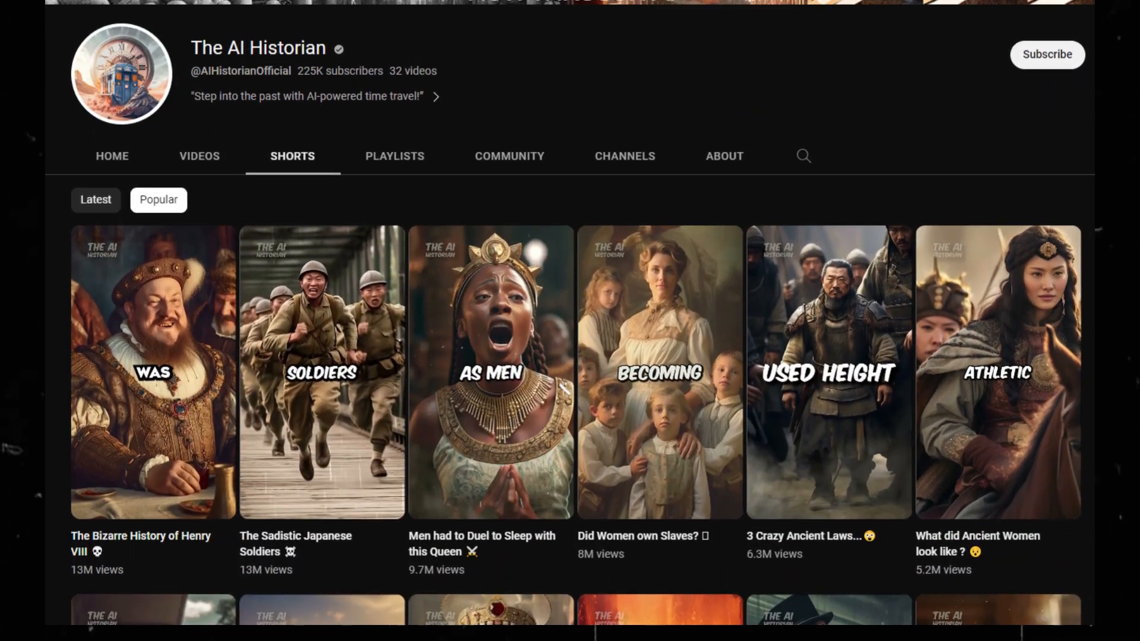
Sort AI Historian's Shorts by Popular, then view ChatGPT's ten controversial history topics.
click(723, 156)
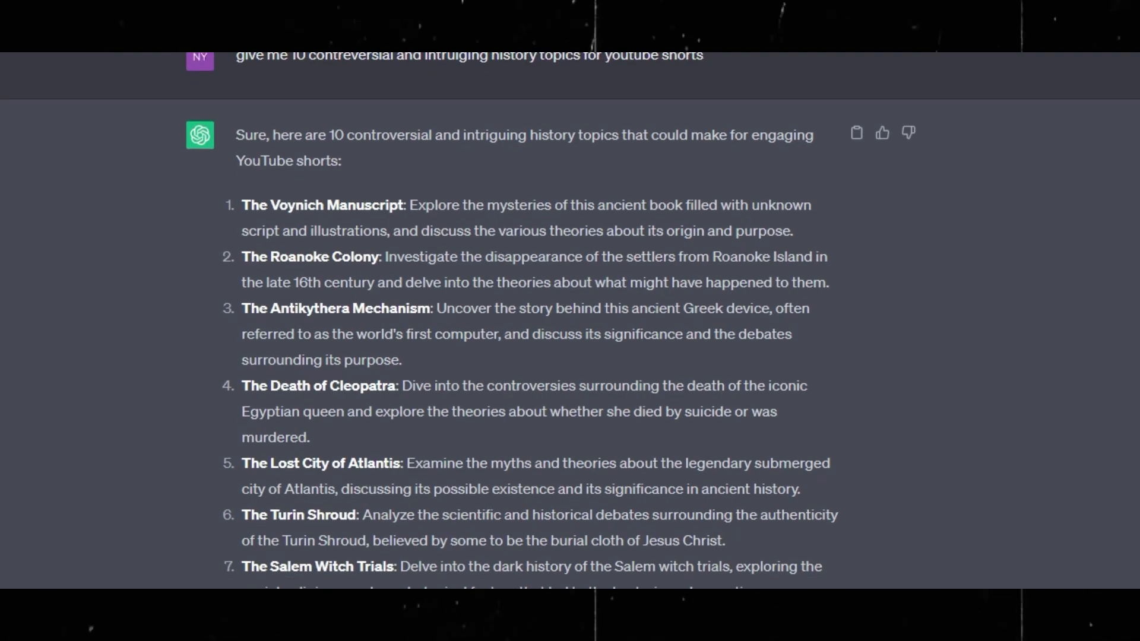
Request a 30-50 second Roanoke Colony essay opening with a question, and select it.
scroll(down, 3)
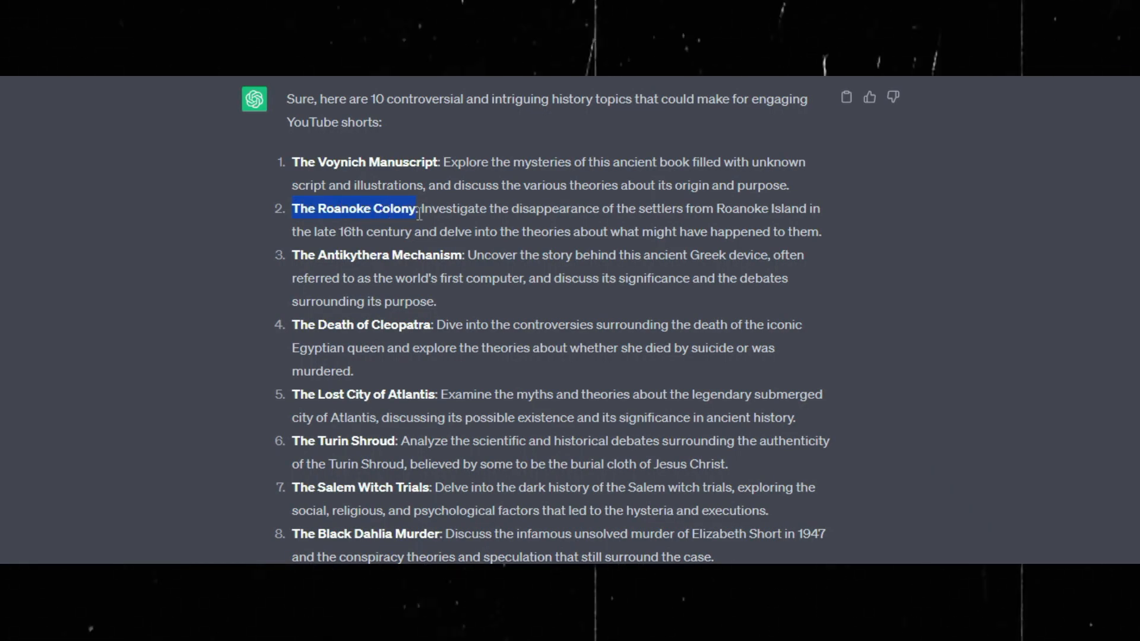
text(write a 30-50 second essay about The roanoke colony)
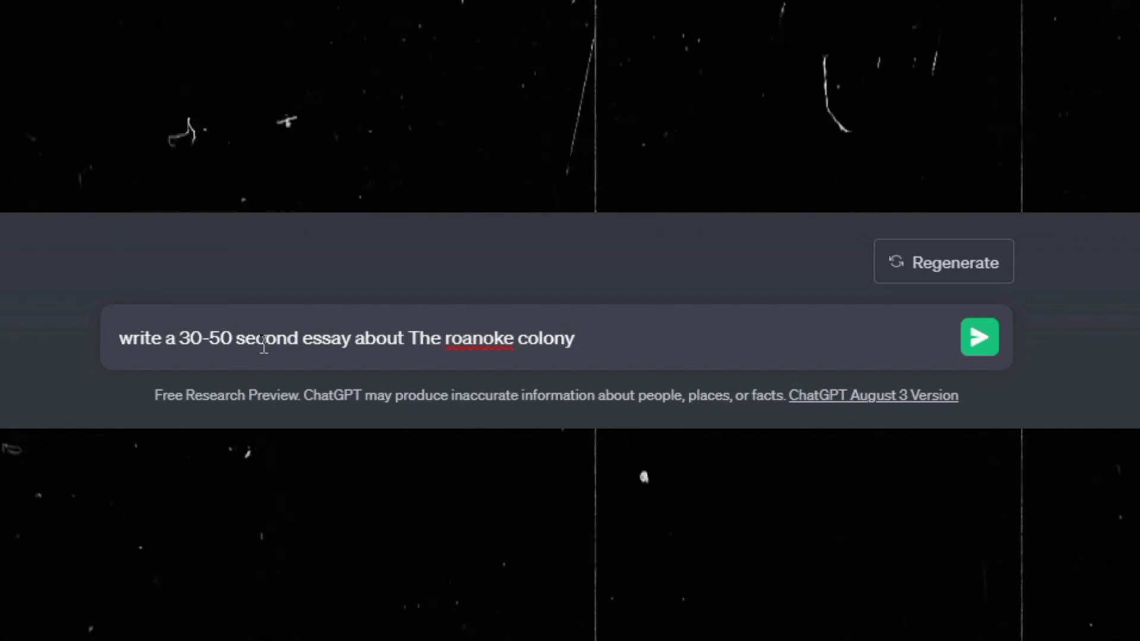
text(. start with a question a)
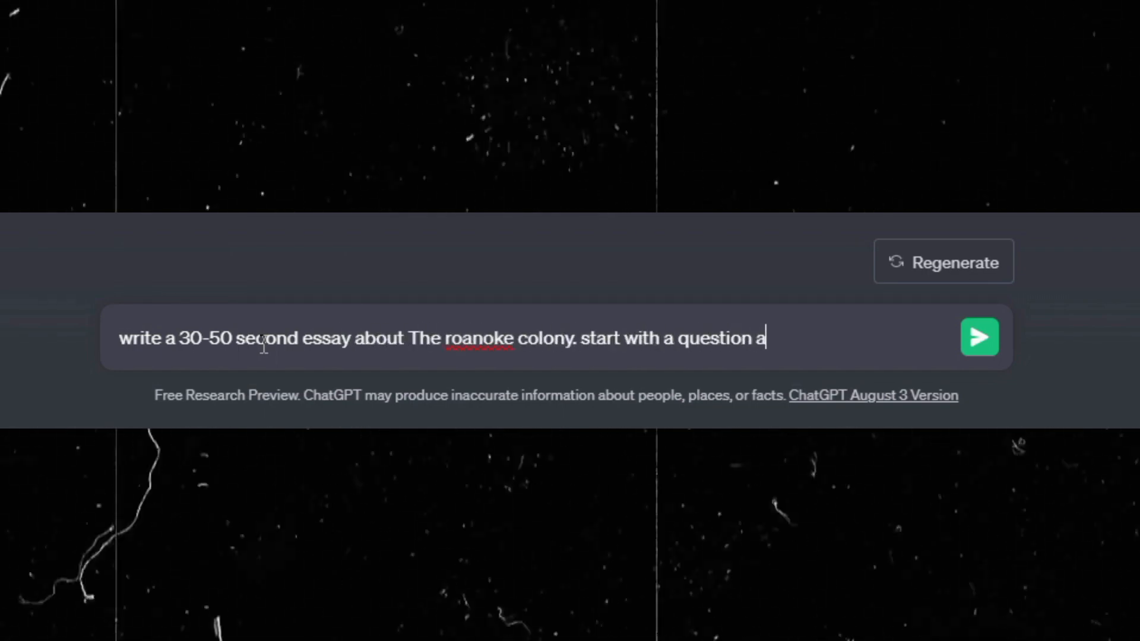
click(978, 337)
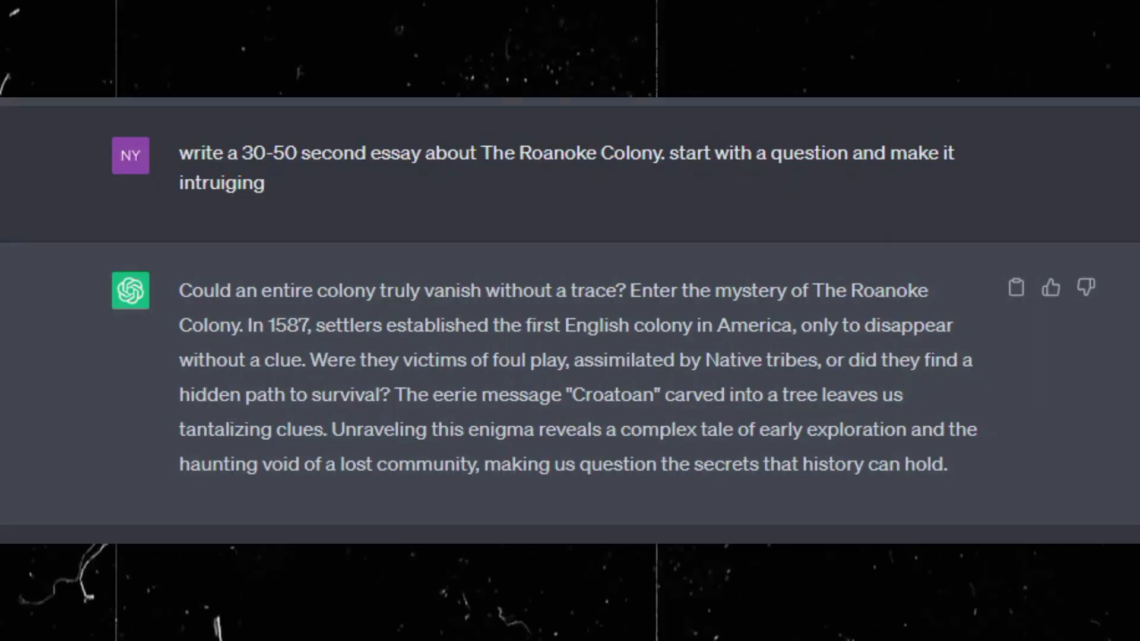
drag(178, 290, 945, 464)
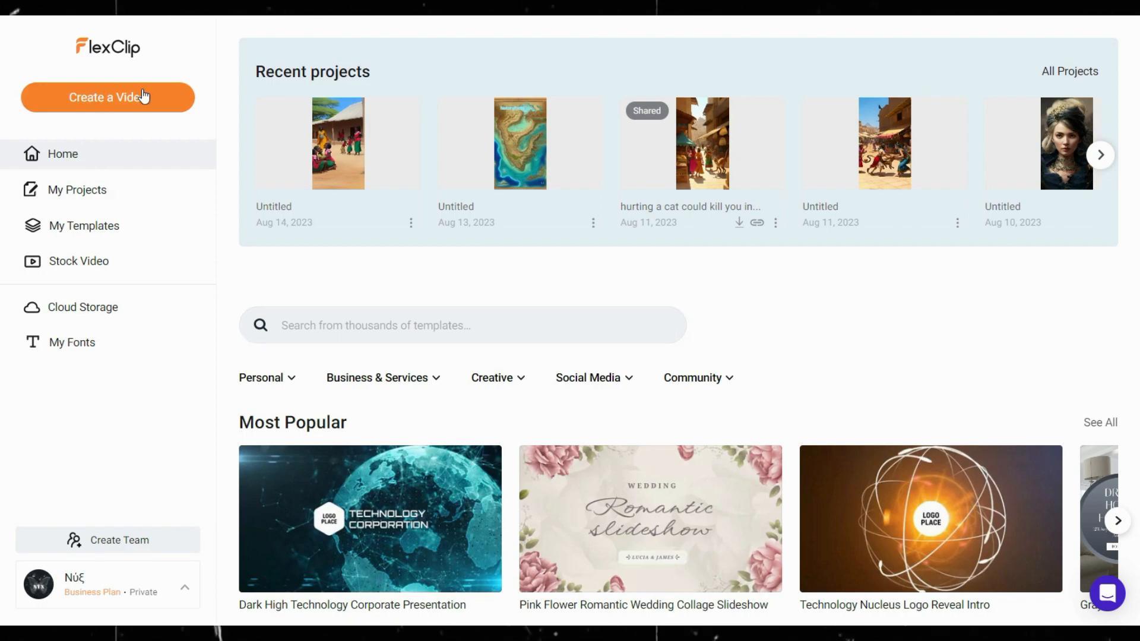
Create a new 9:16 video project in Timeline Mode.
click(108, 98)
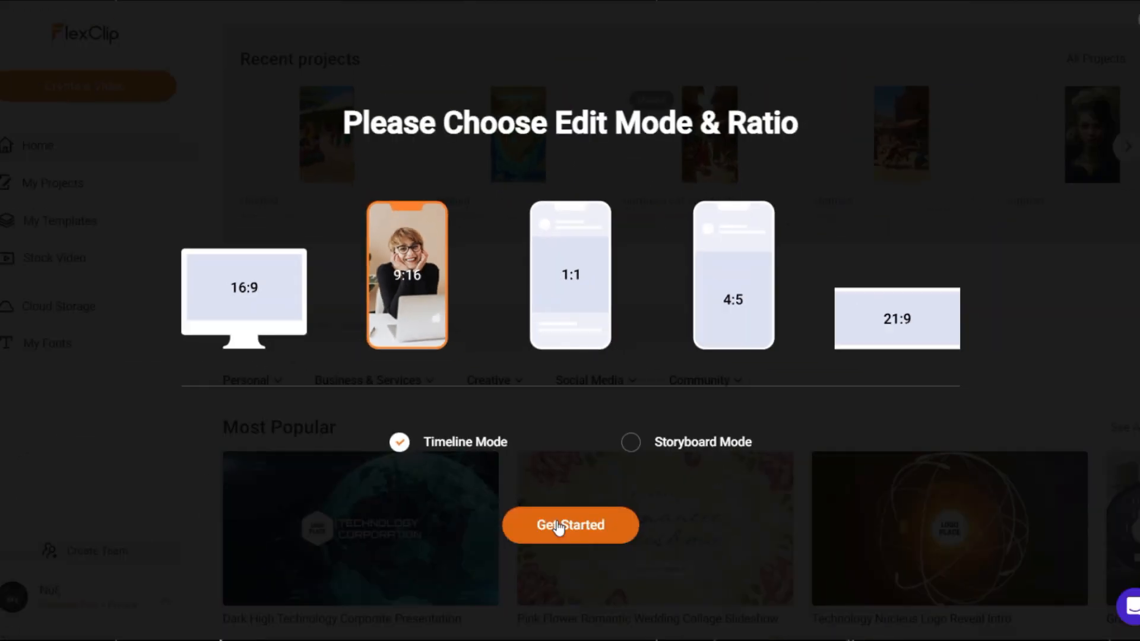
click(571, 525)
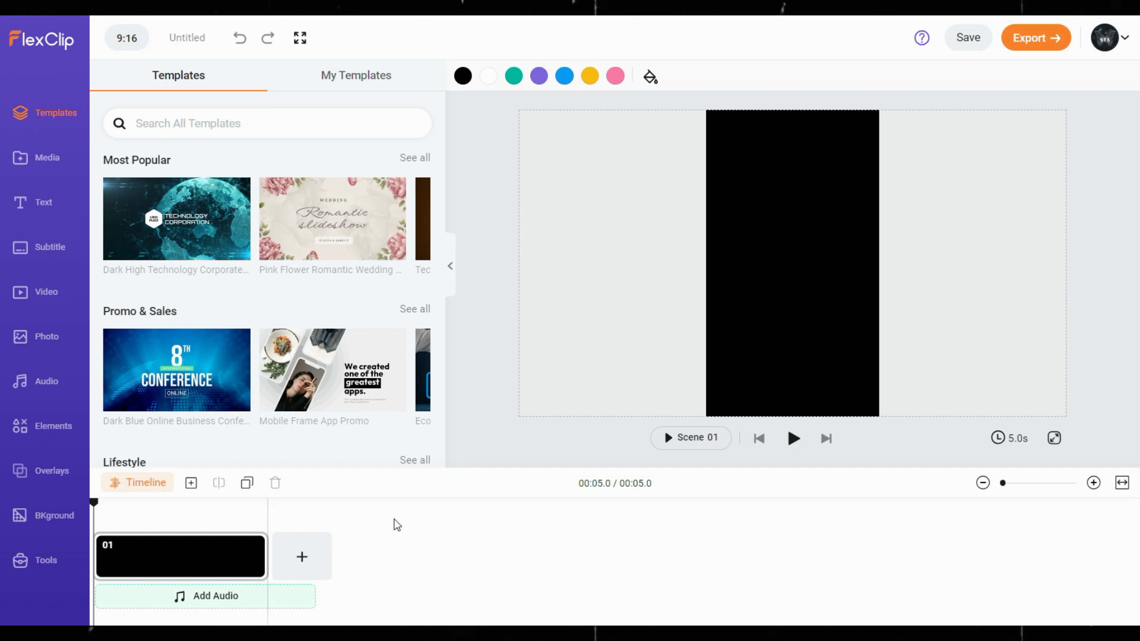
Set Text to Speech to voice Tony, style Unfriendly, and paste the Roanoke essay.
click(45, 560)
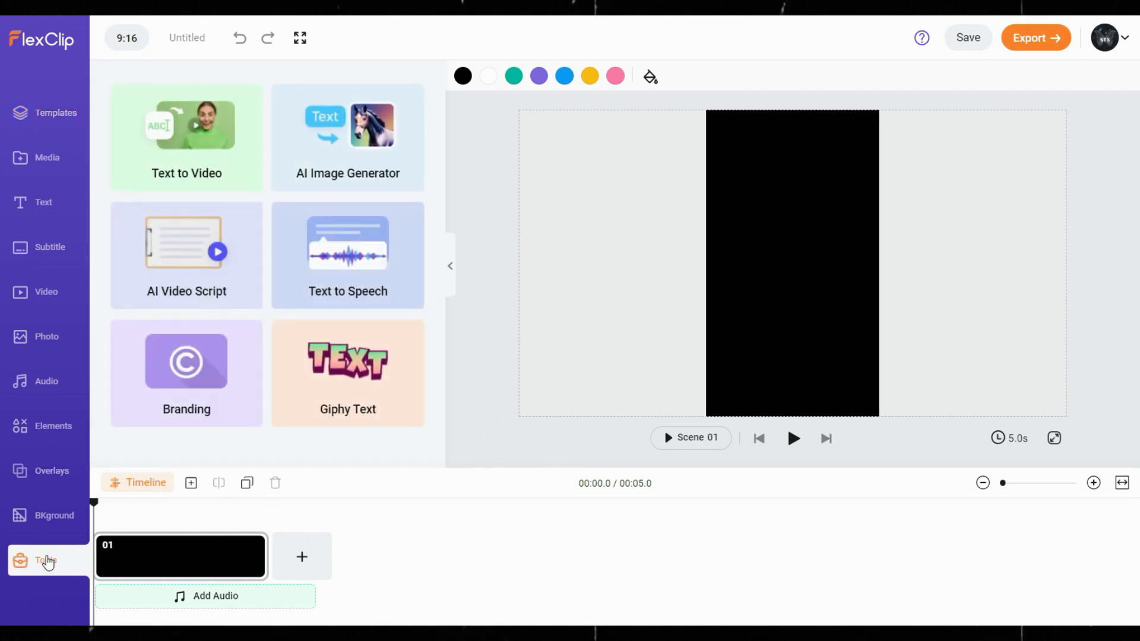
click(347, 255)
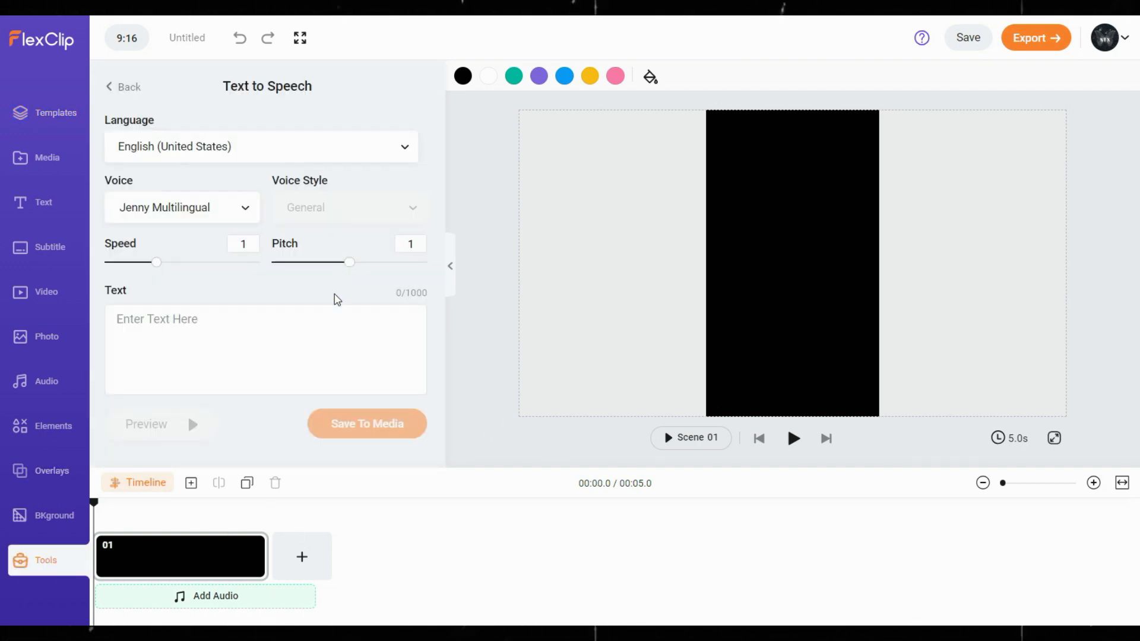
click(181, 207)
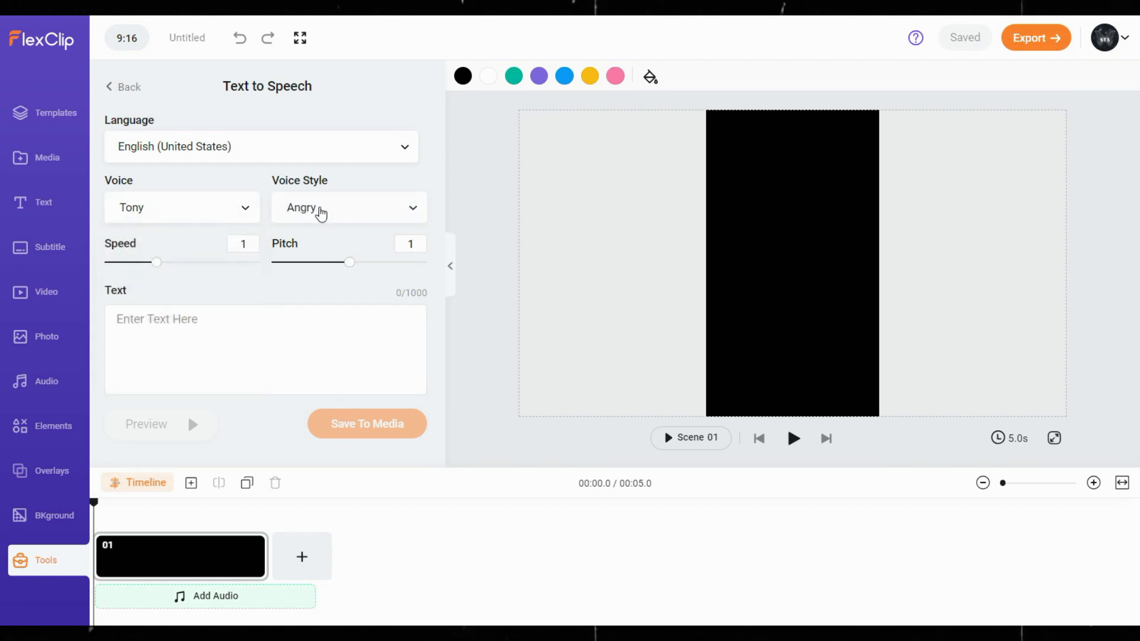
click(349, 207)
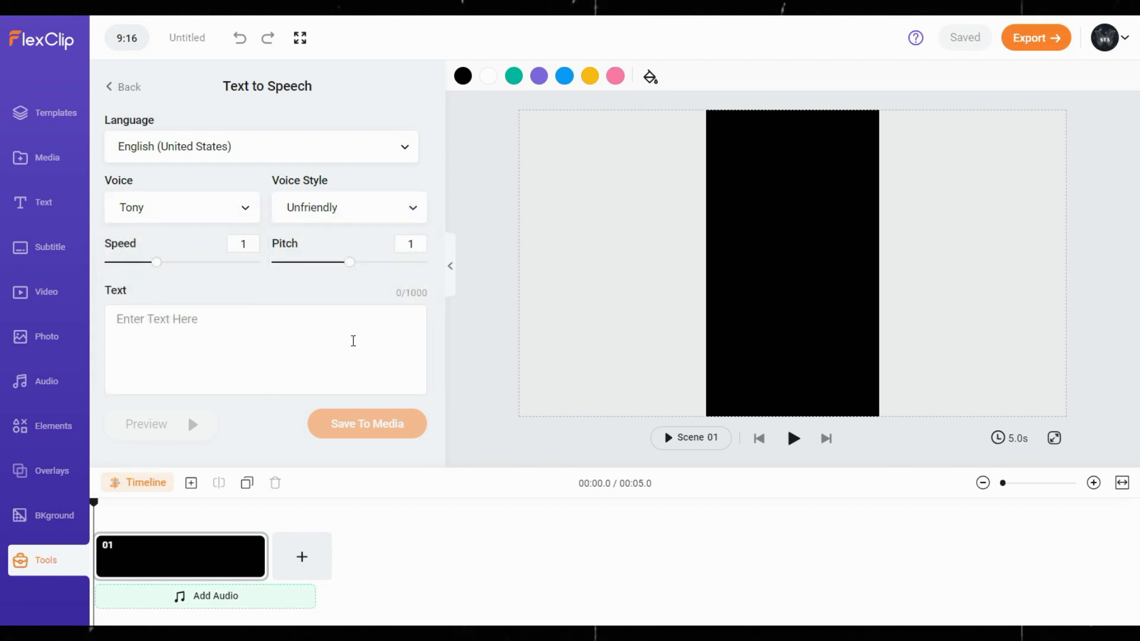
click(260, 146)
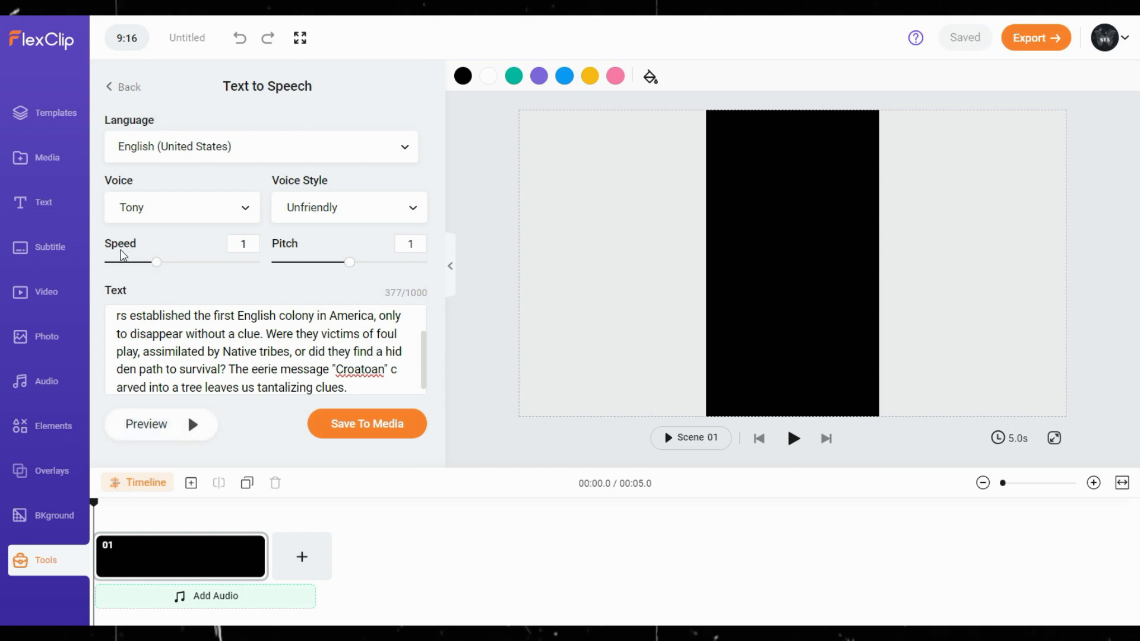
mouse_move(298, 255)
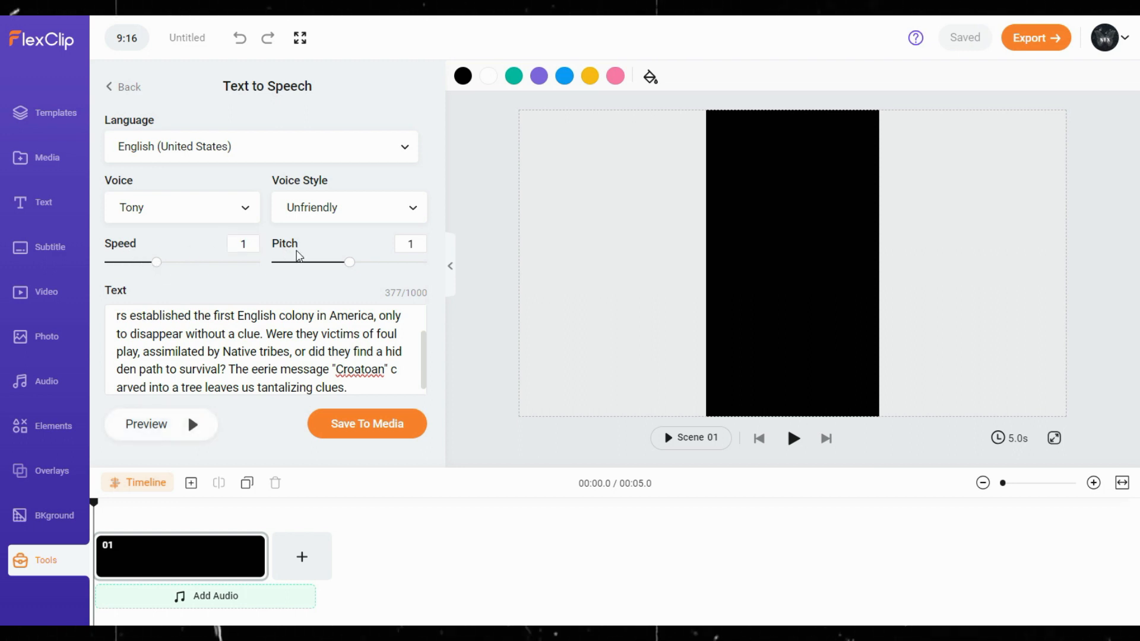
mouse_move(223, 410)
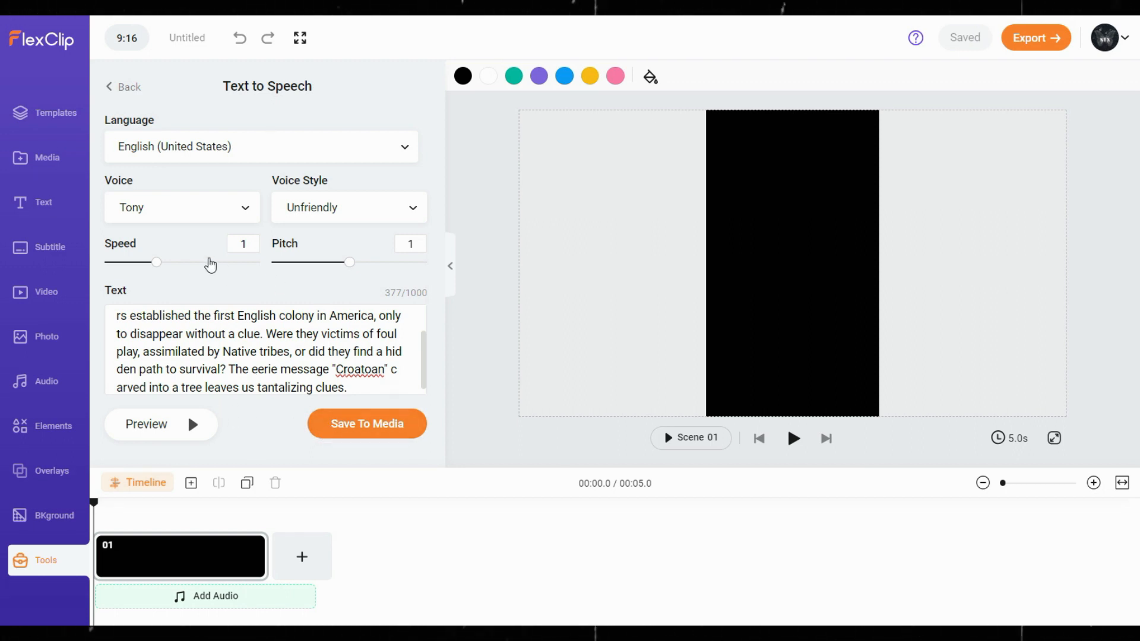
Add the saved 25-second narration mp3, stretch the scene to match, and preview.
click(366, 423)
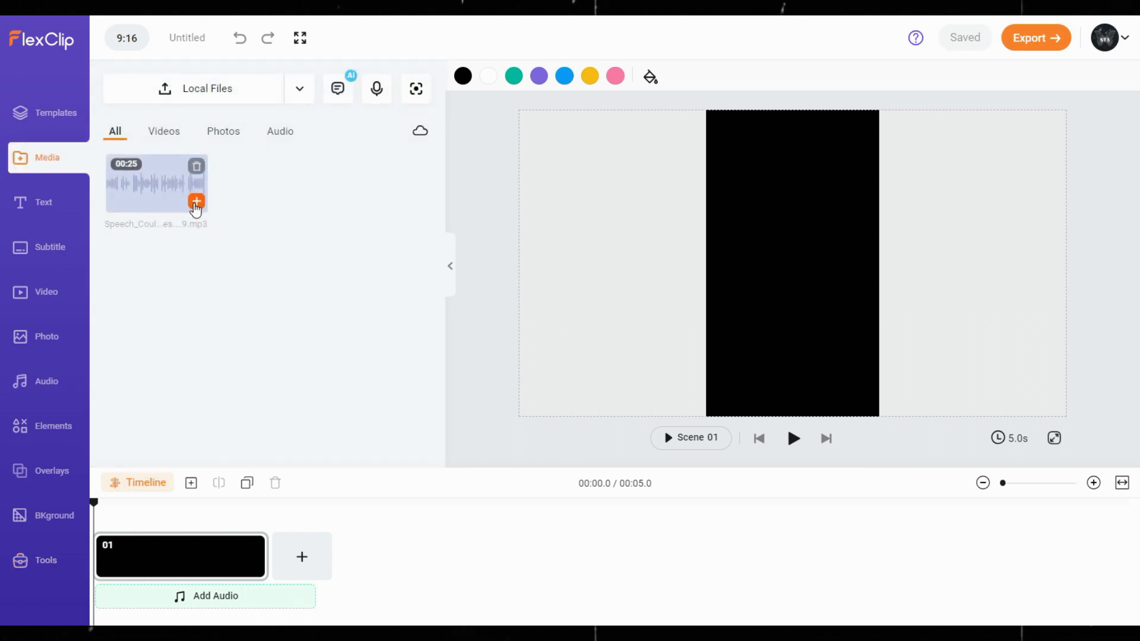
click(197, 201)
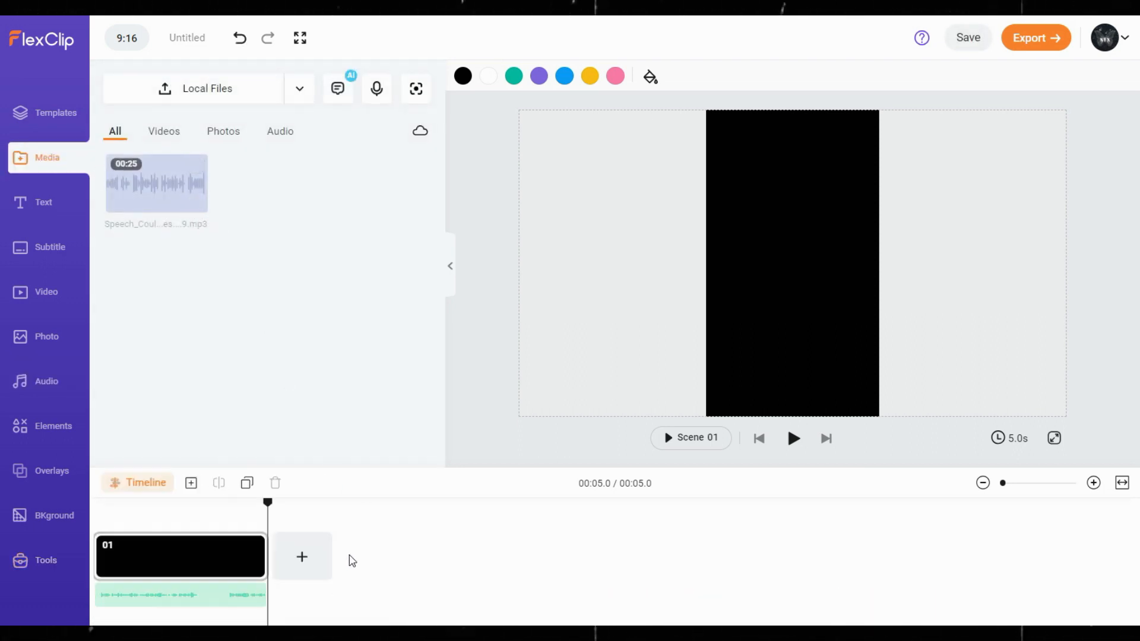
click(181, 556)
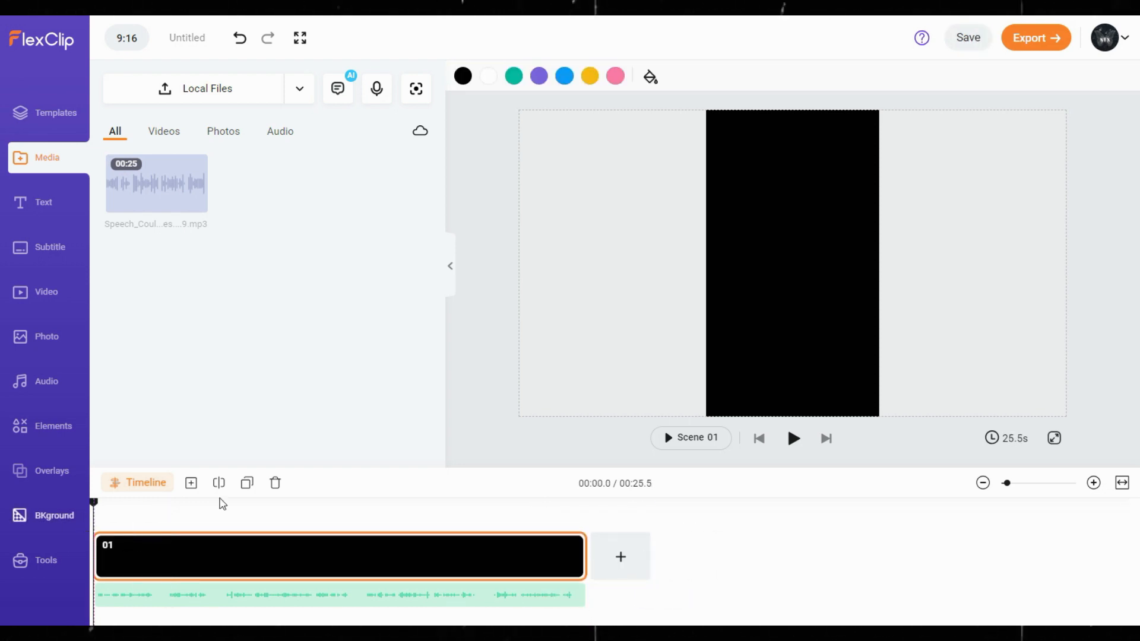
click(793, 438)
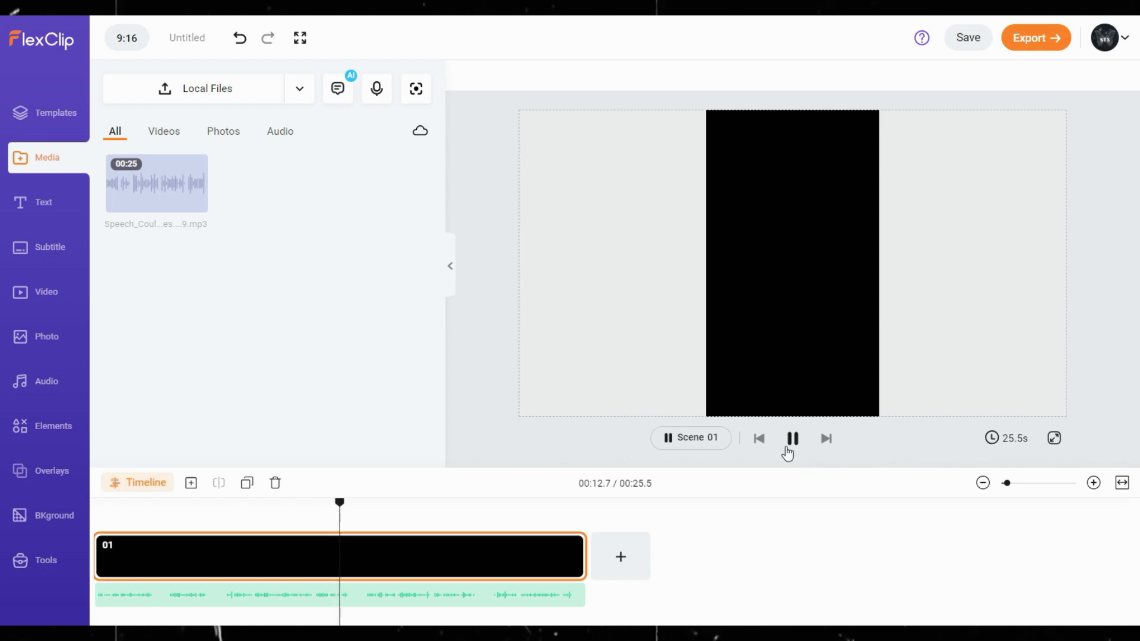
Pause playback and split the narration clip at the playhead.
click(146, 595)
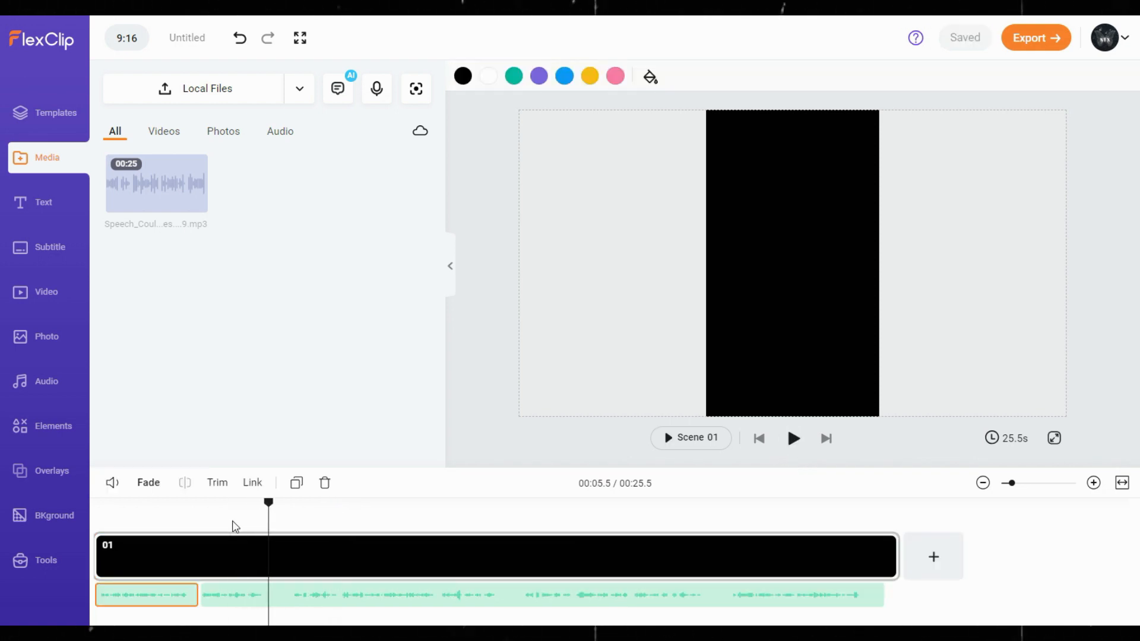
click(185, 483)
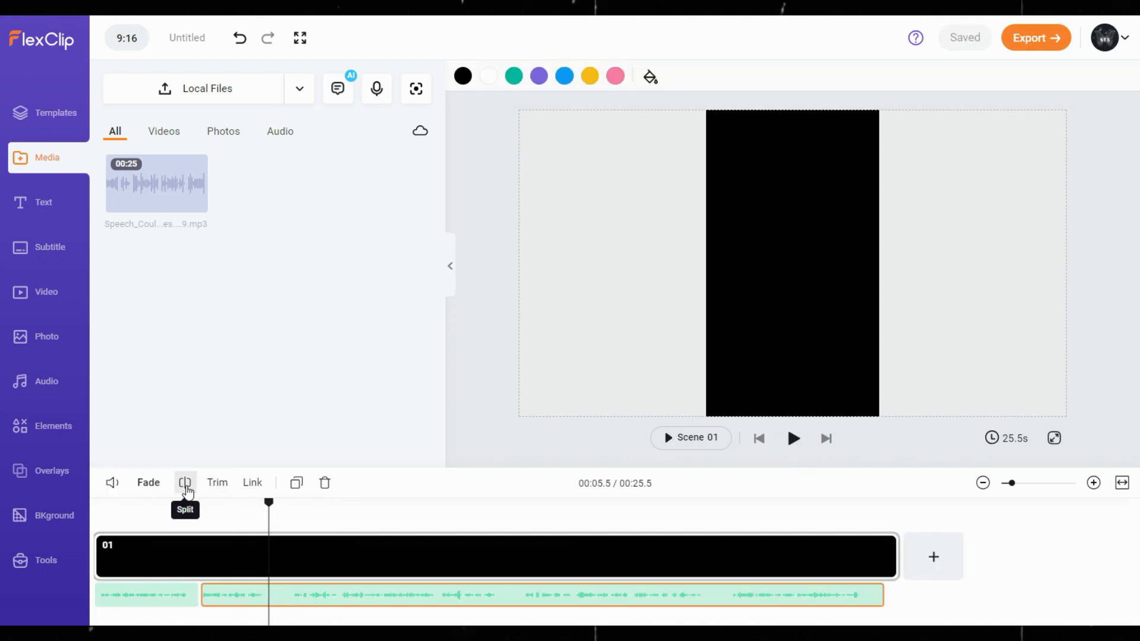
click(184, 482)
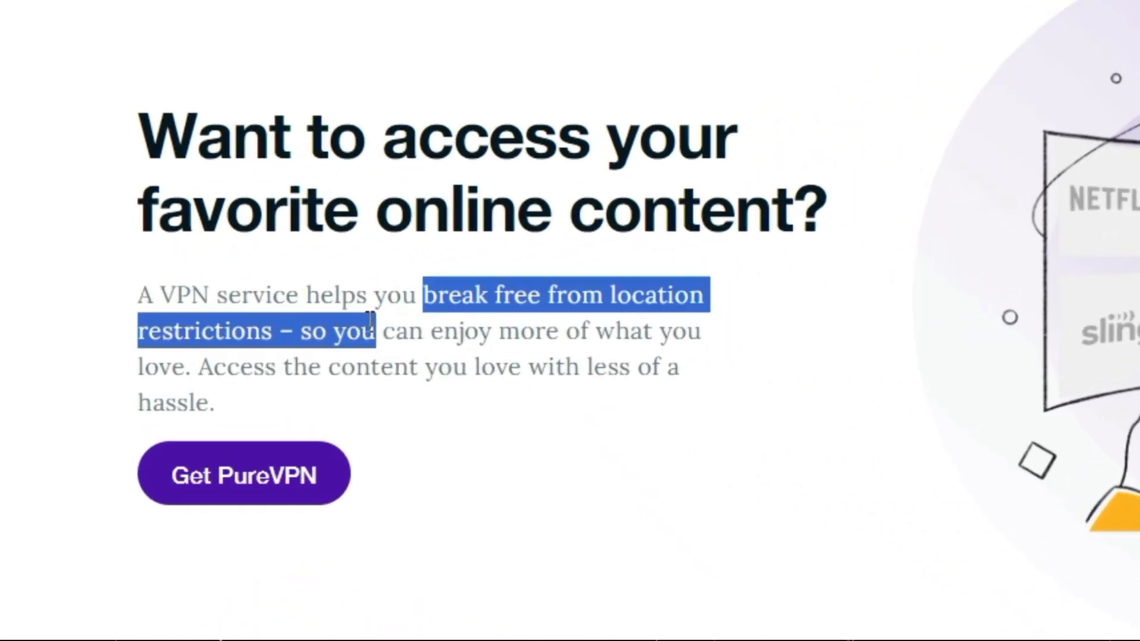
Scroll PureVPN's Benefits of a VPN page to the privacy, security and accessibility cards.
scroll(down, 3)
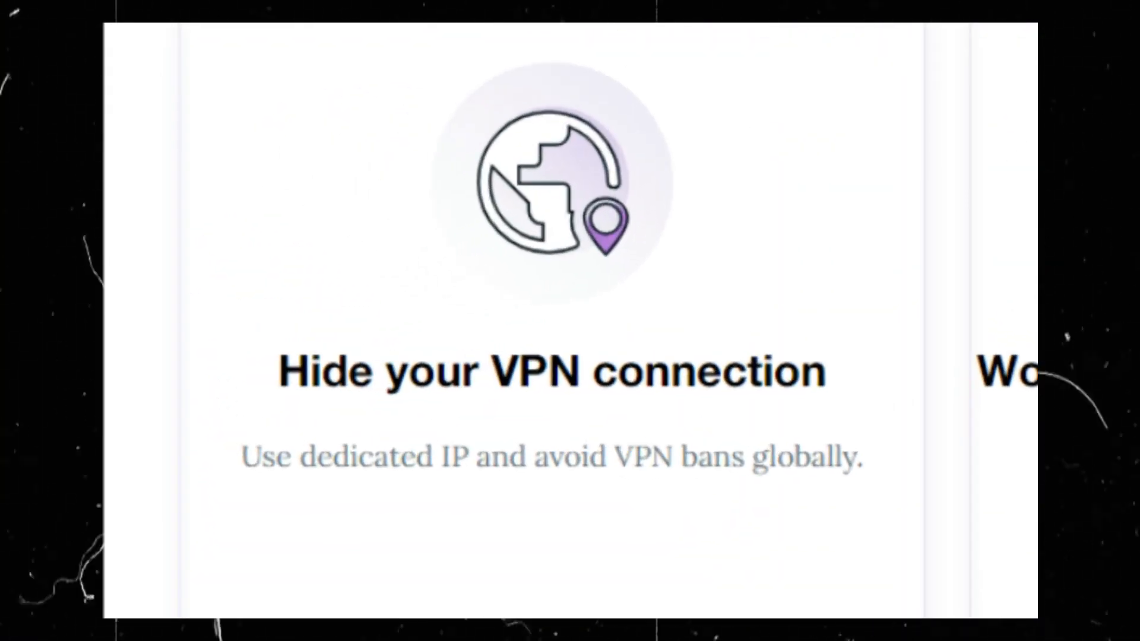
scroll(down, 3)
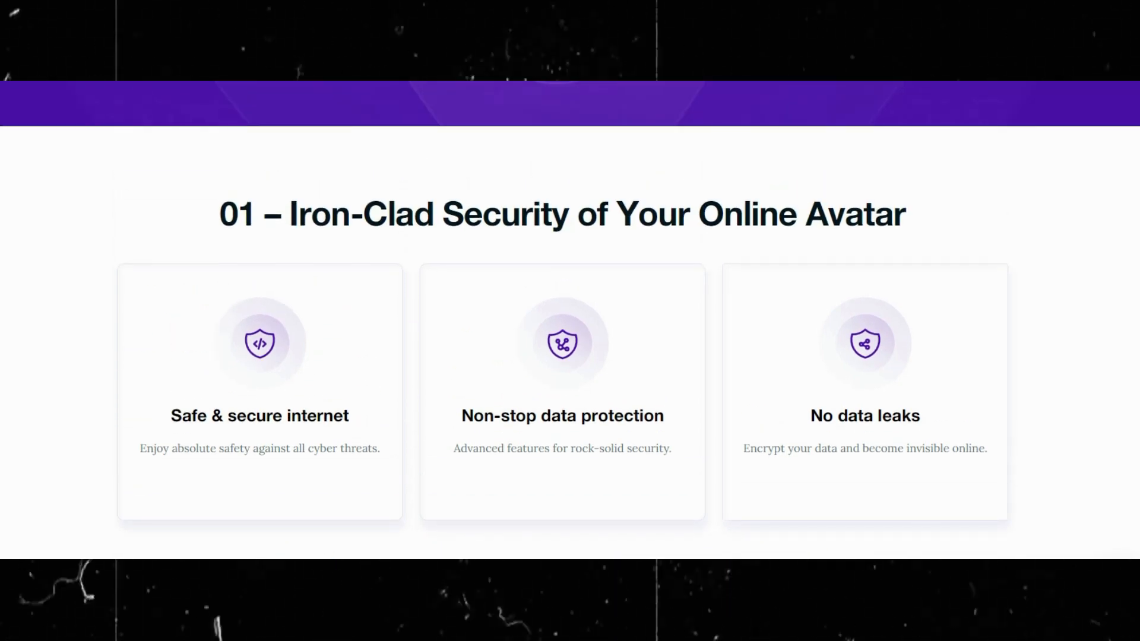
scroll(down, 3)
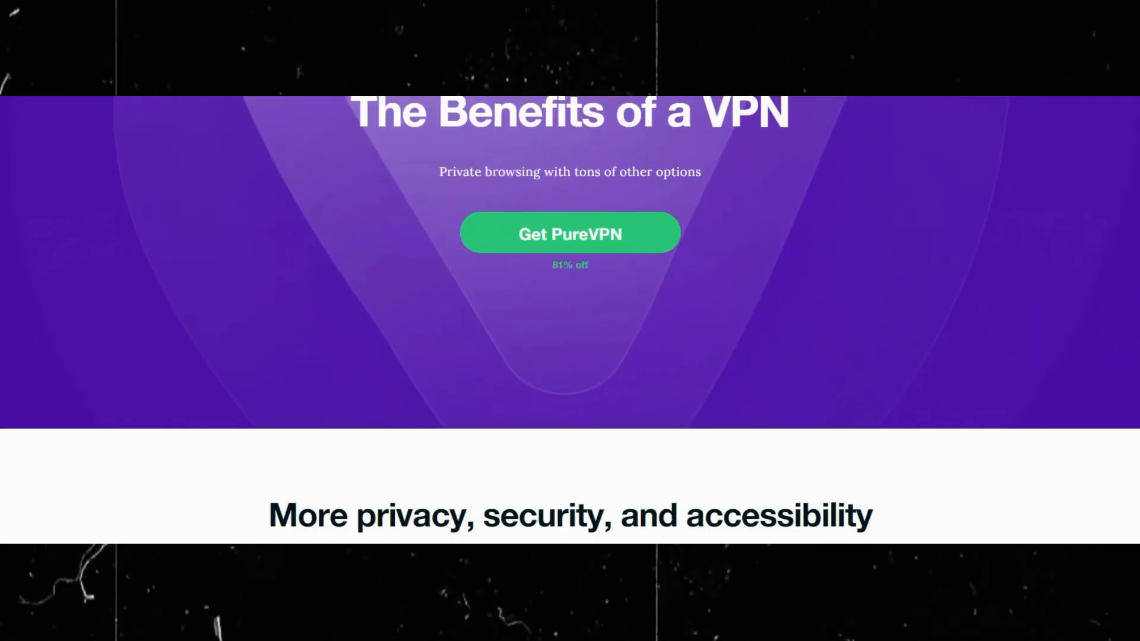
scroll(down, 3)
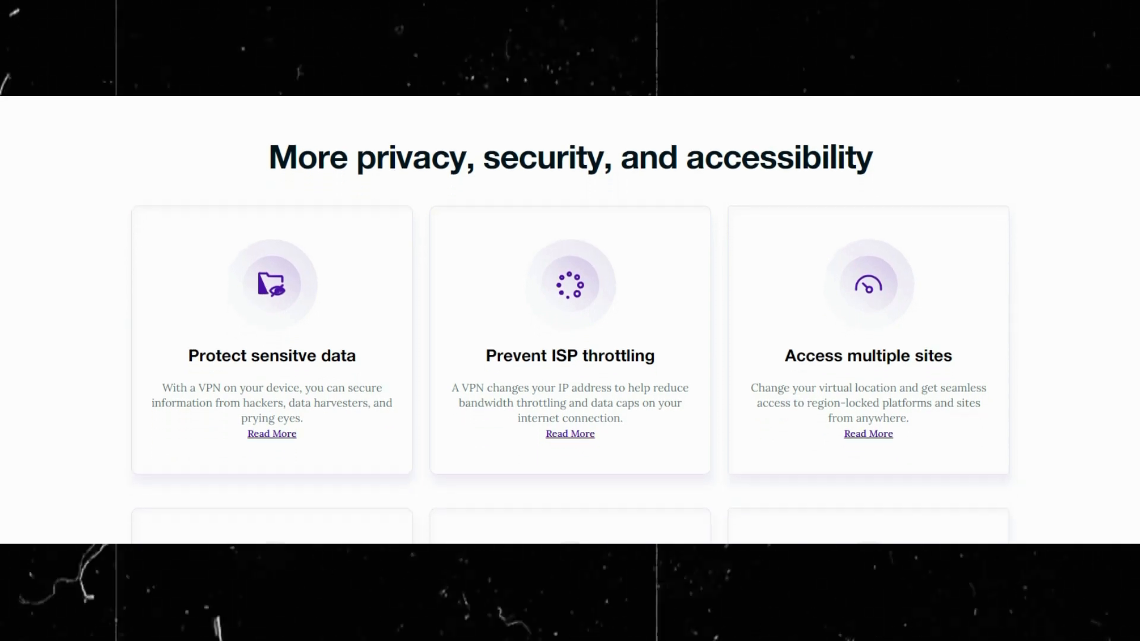
scroll(down, 3)
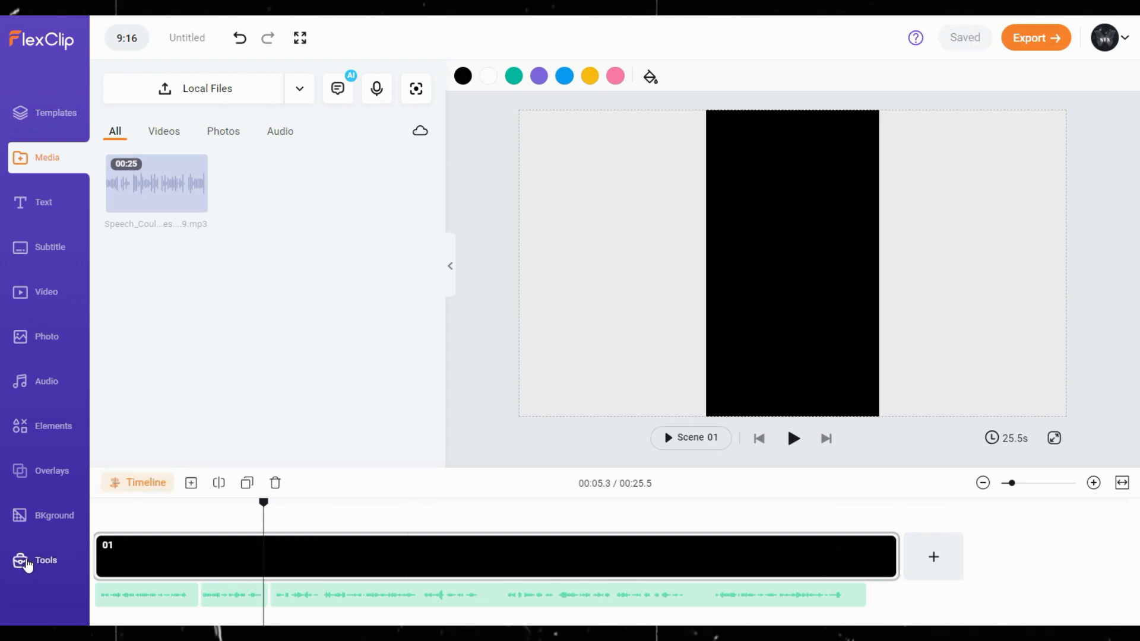
Open the AI Image Generator from the Tools panel.
click(45, 560)
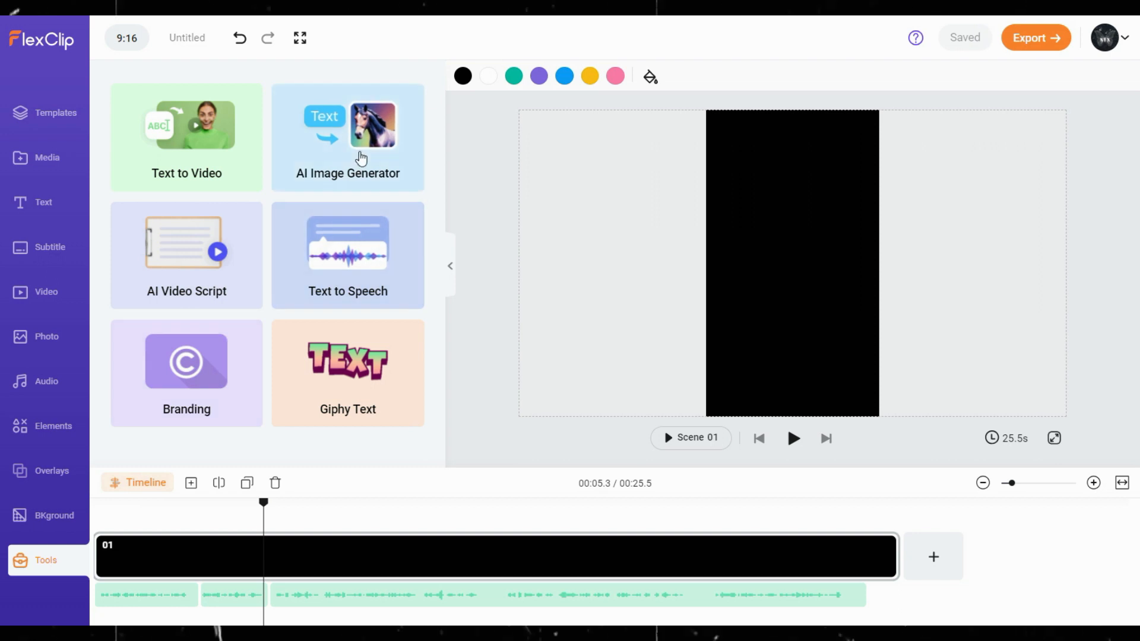
click(347, 136)
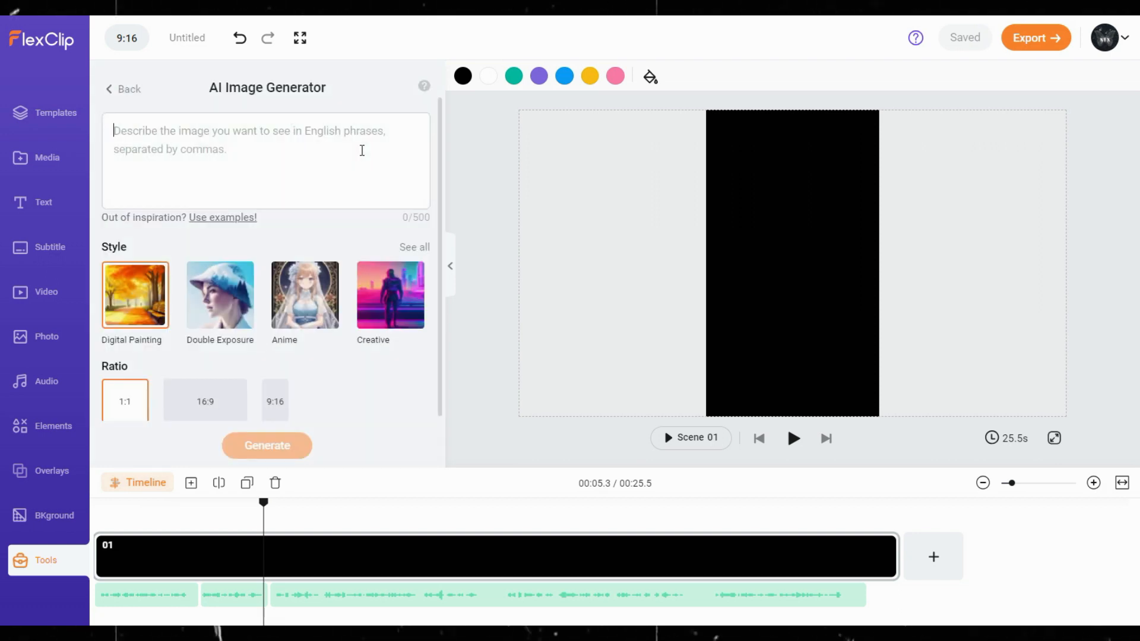
mouse_move(411, 239)
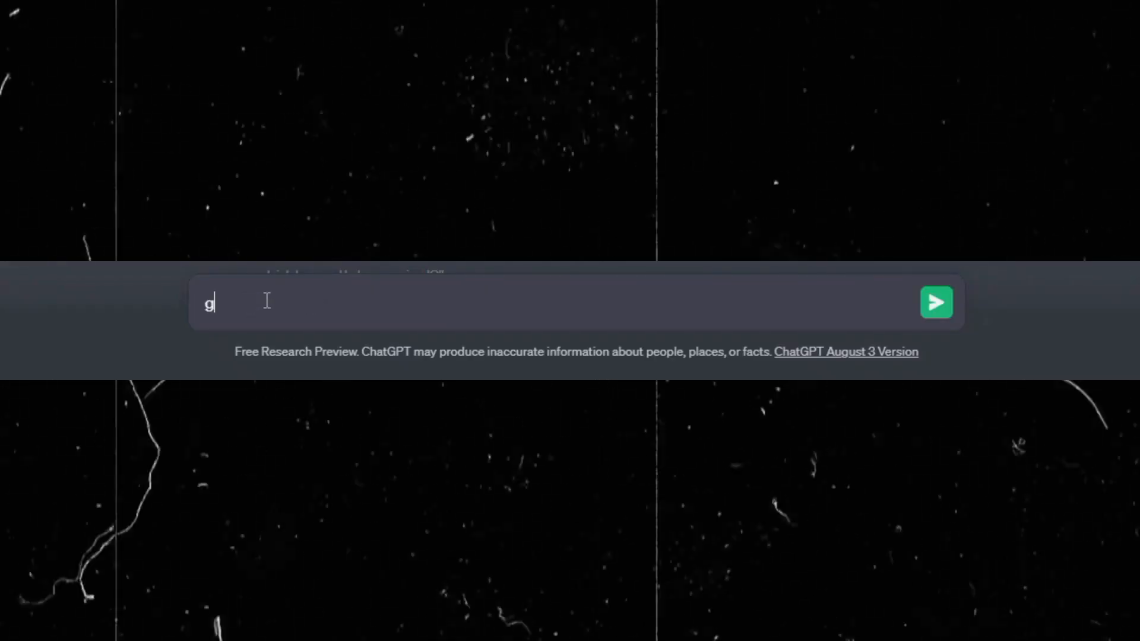
Ask ChatGPT for per-scene image prompts paired with their script lines.
text(ive me image prompts for the scenes in the script then include which lines these sc)
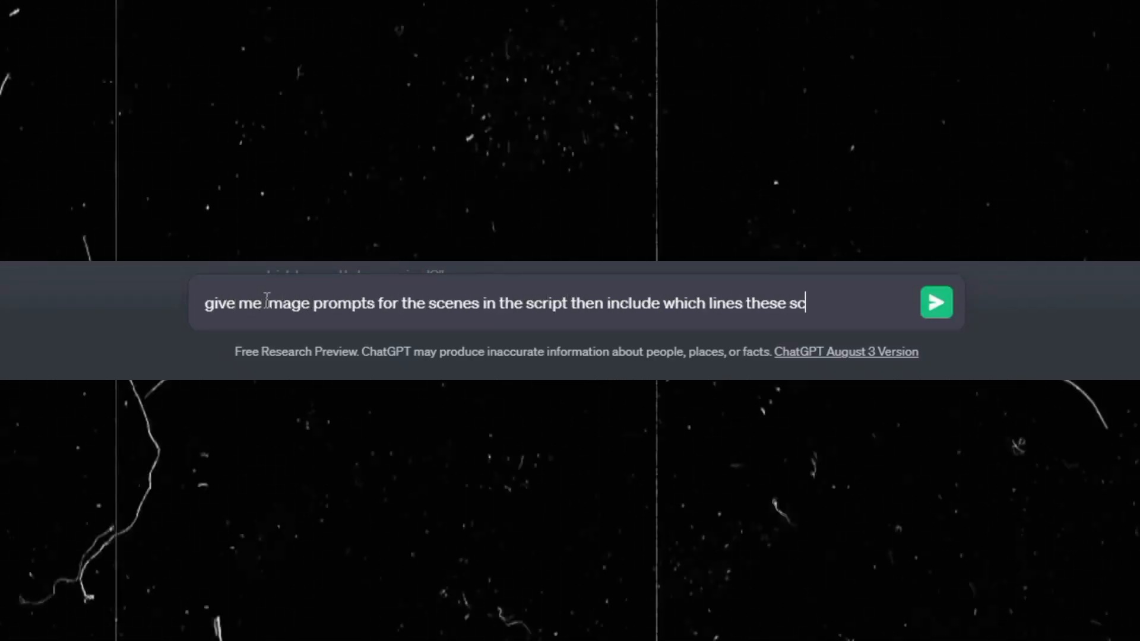
click(936, 302)
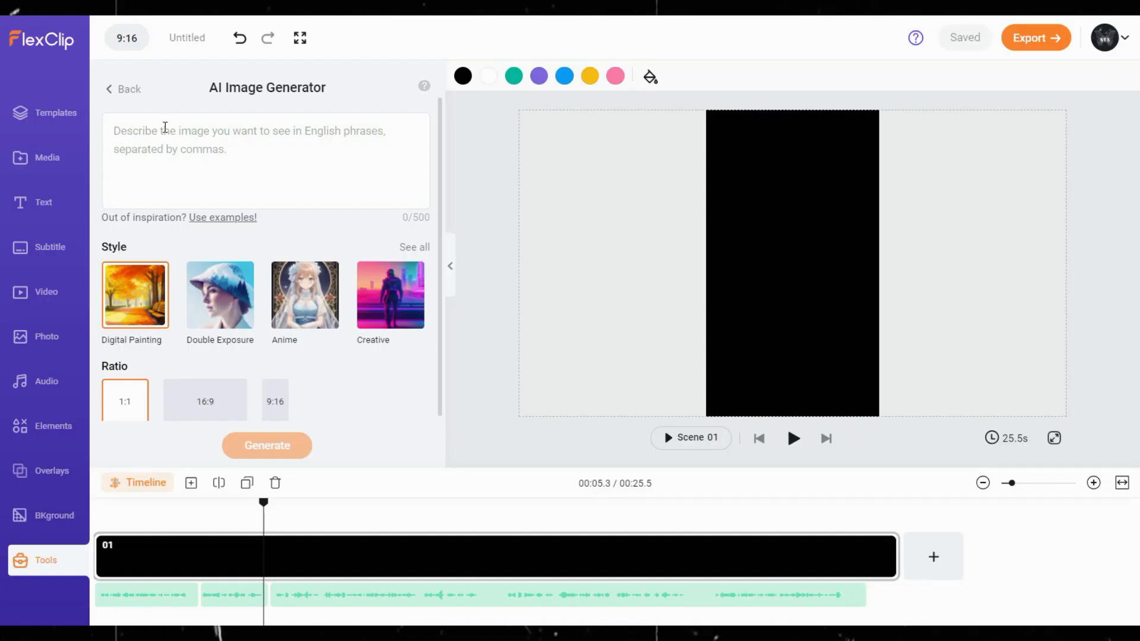
Generate 9:16 images from the dense forest prompt and add a village image to scene 02.
text(A dense forest with a sense of mystery and anticipation, hinting at the disappearance of the Roanoke Colony.)
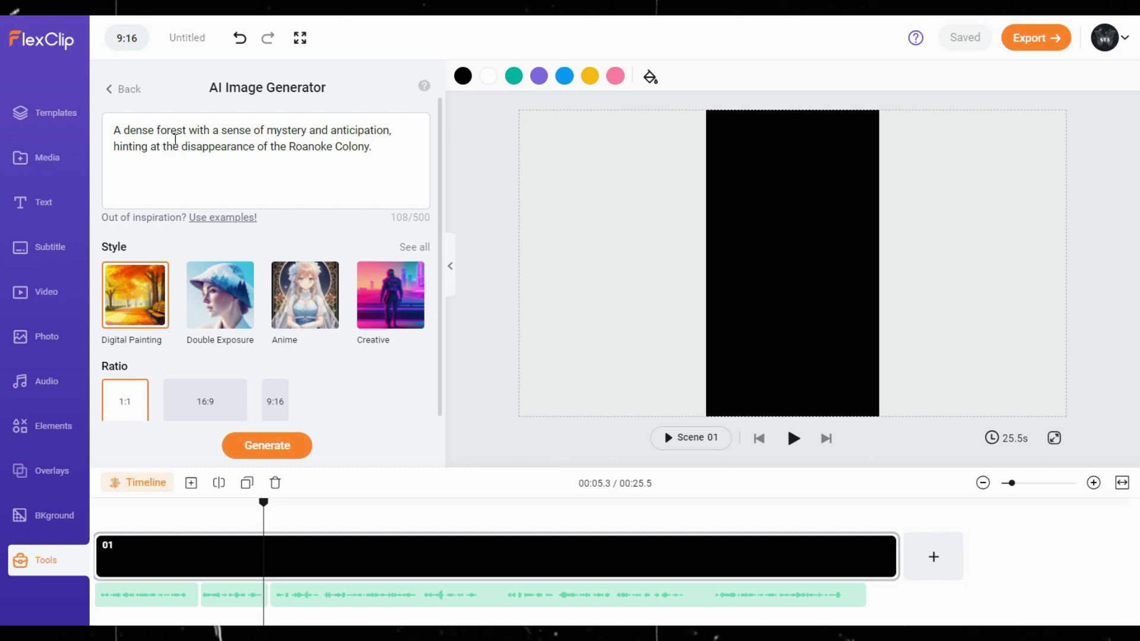
click(274, 401)
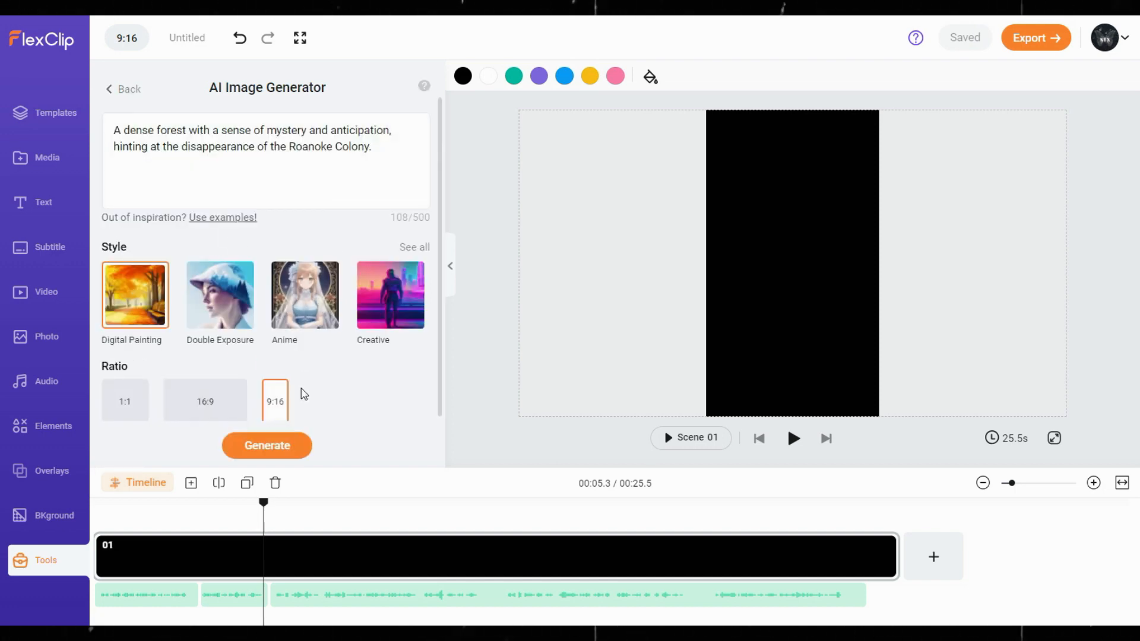
click(266, 445)
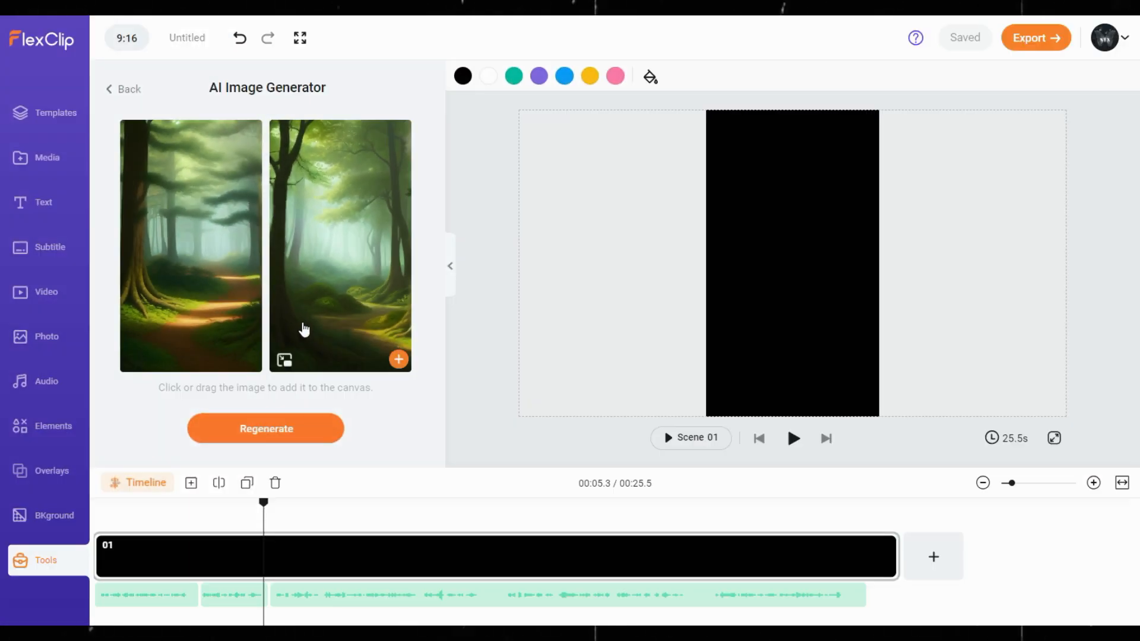
mouse_move(382, 357)
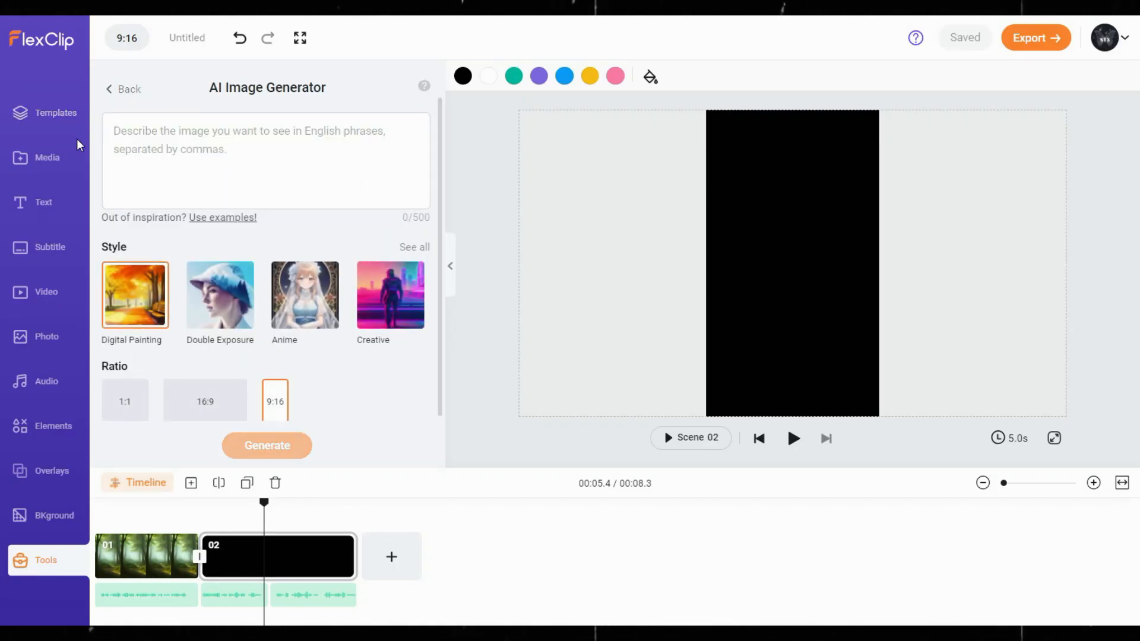
click(266, 444)
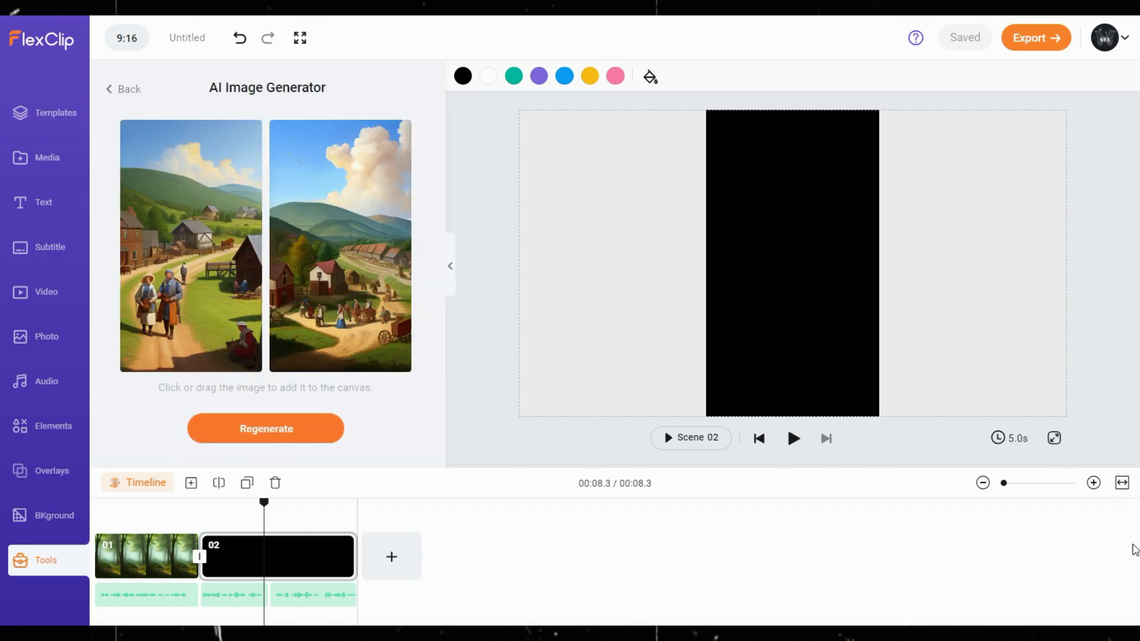
click(793, 438)
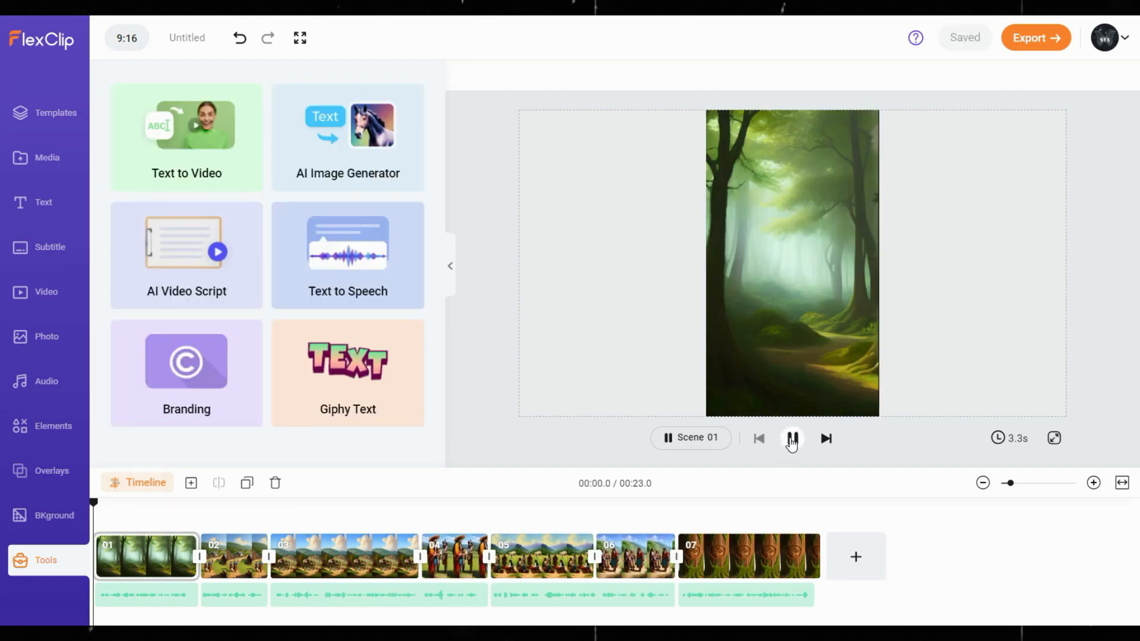
Give a scene image the Zoom In animation, then replay the seven-scene preview.
click(791, 438)
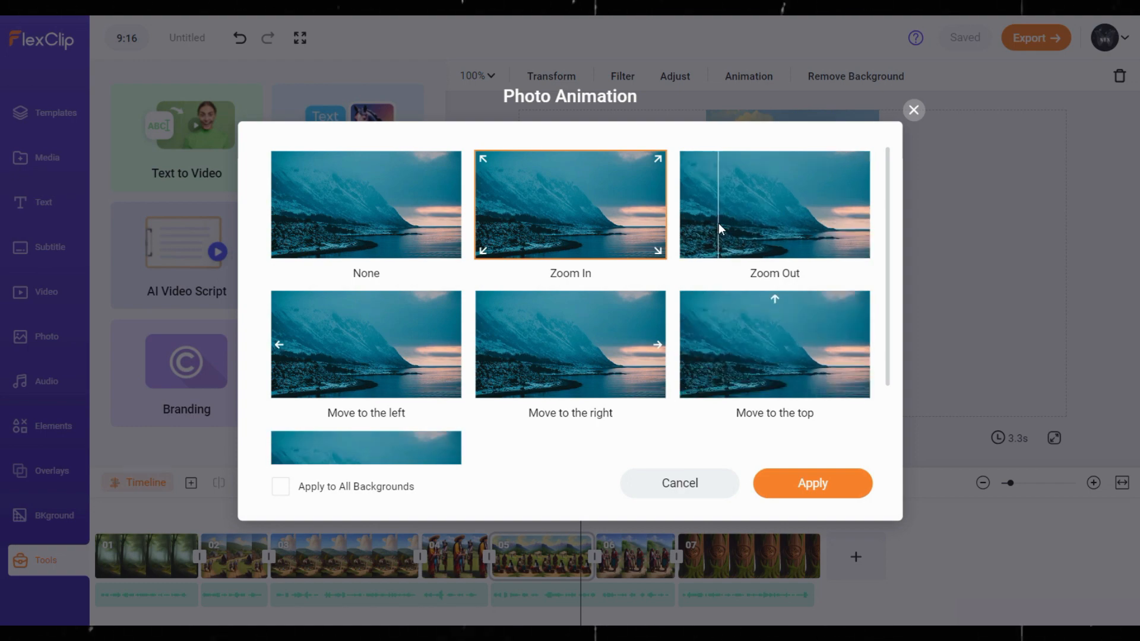
click(775, 204)
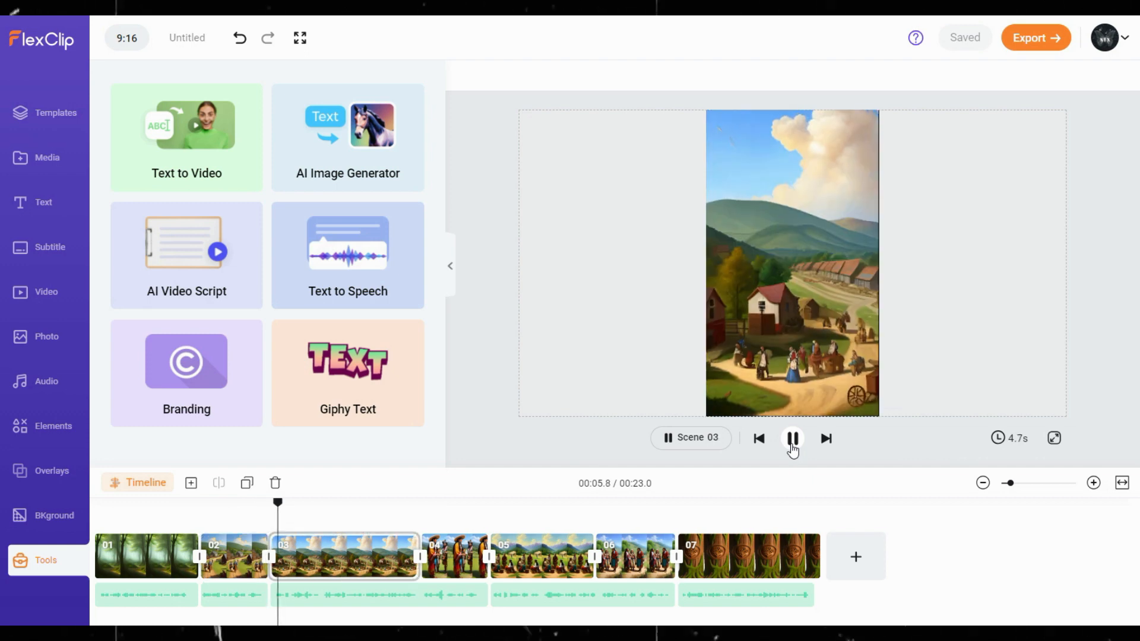
click(793, 438)
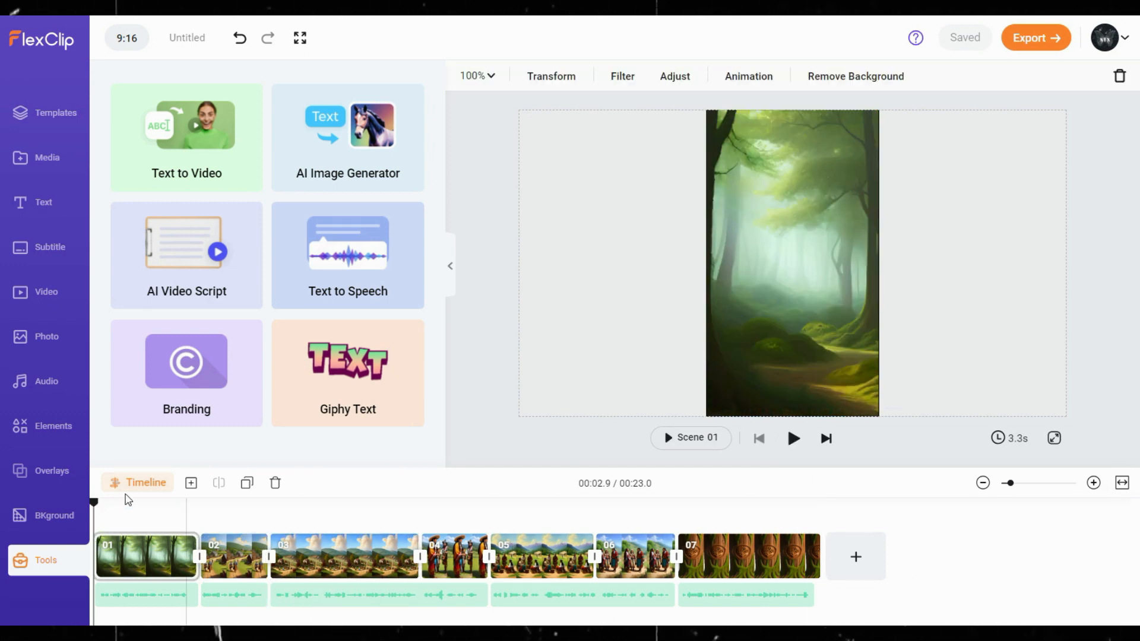
Filter the music library to Dark mood and browse the tracks for background music.
click(46, 381)
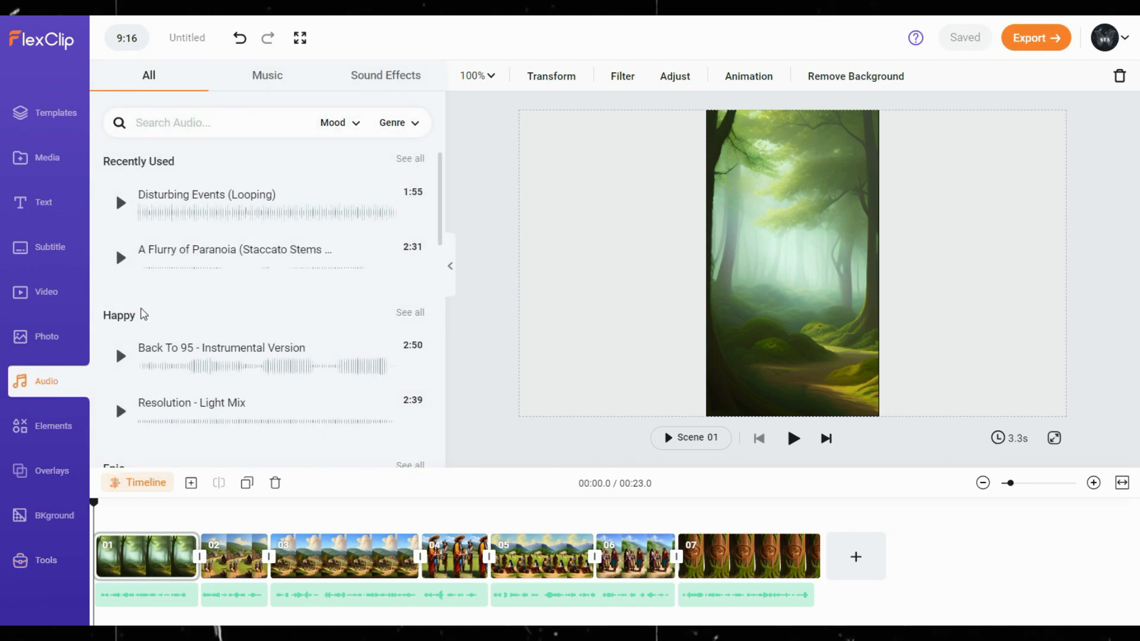
click(338, 122)
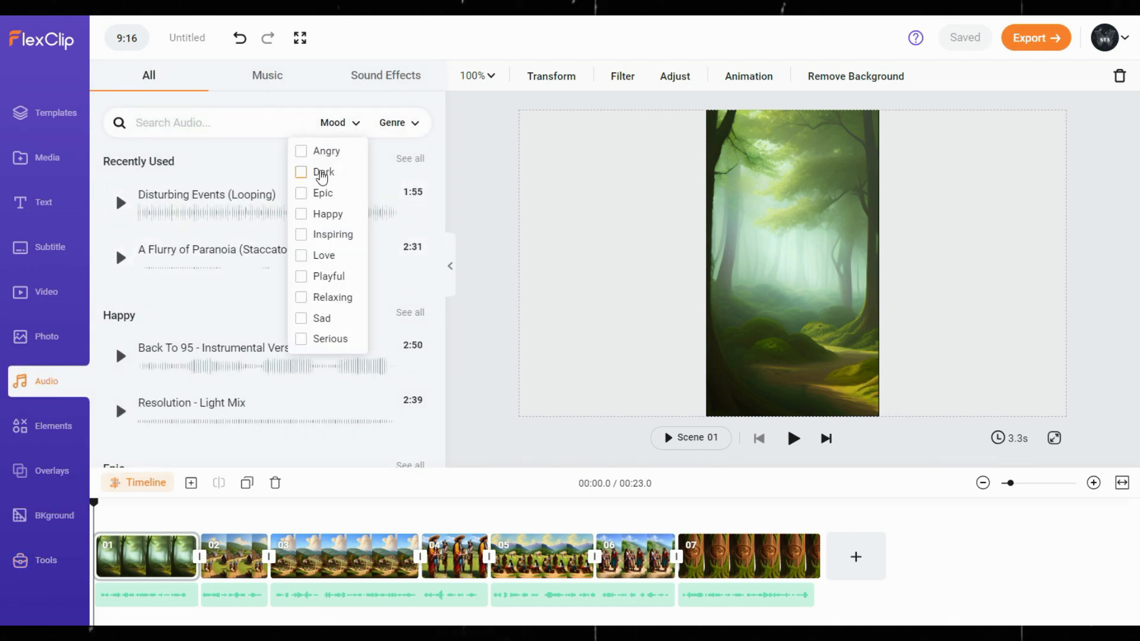
click(301, 172)
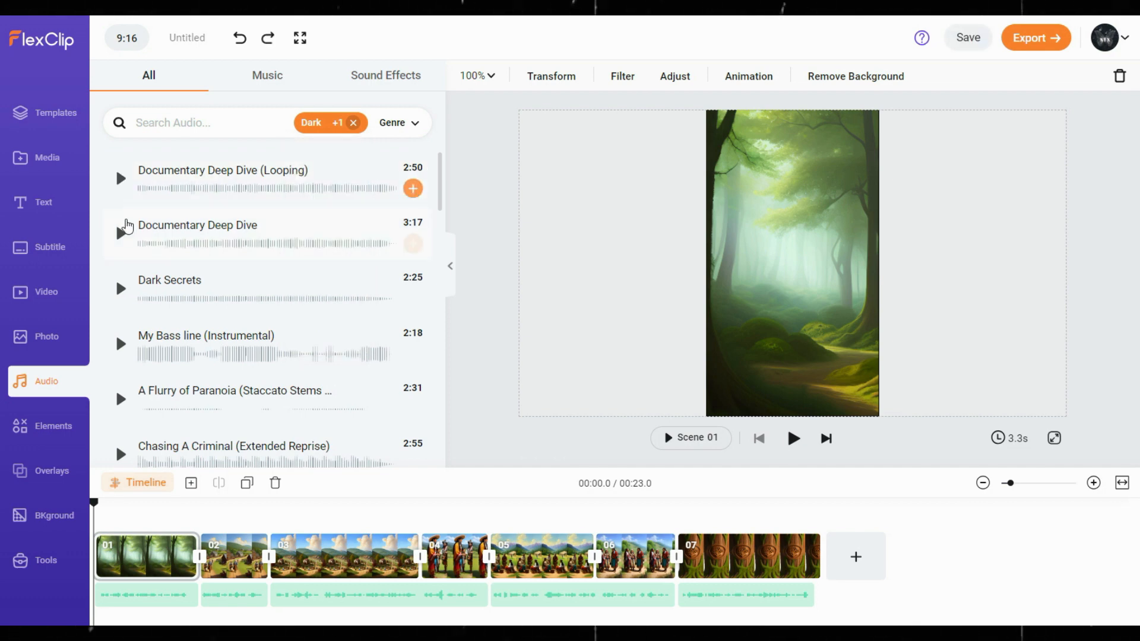
scroll(down, 3)
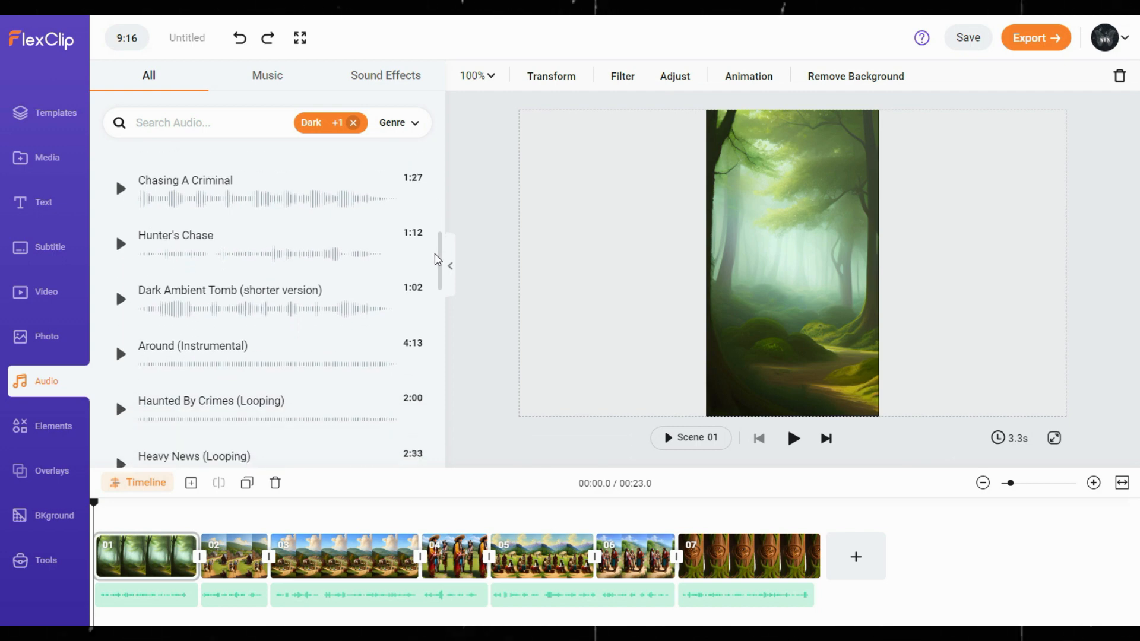
scroll(down, 3)
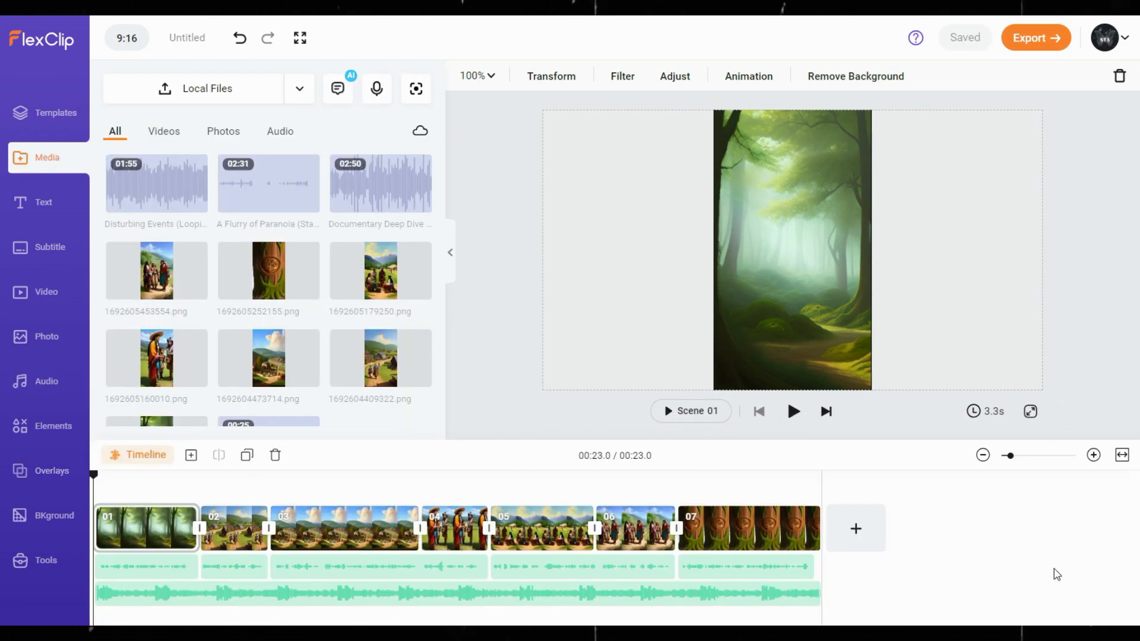
Give the background music track a one-second fade-out at its end.
click(793, 411)
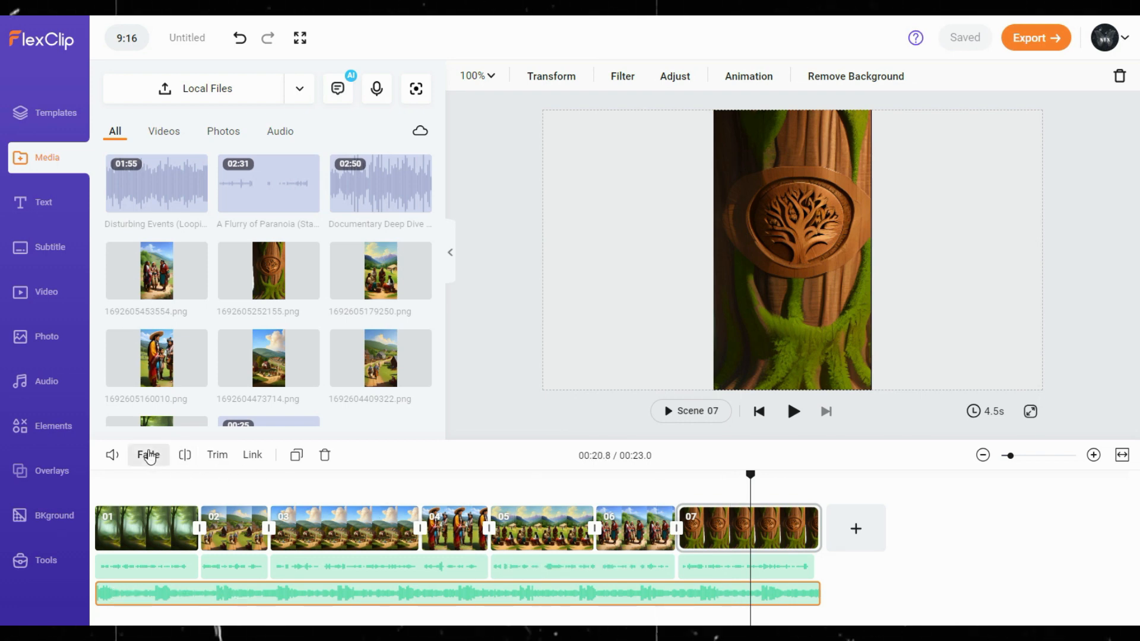
click(147, 454)
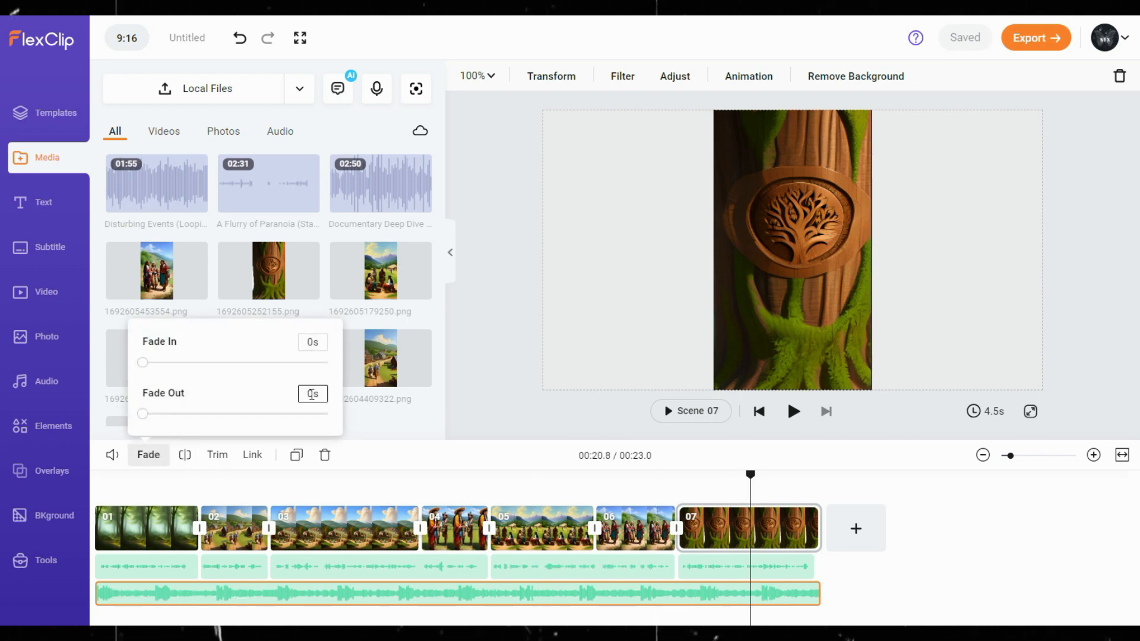
drag(142, 413, 180, 413)
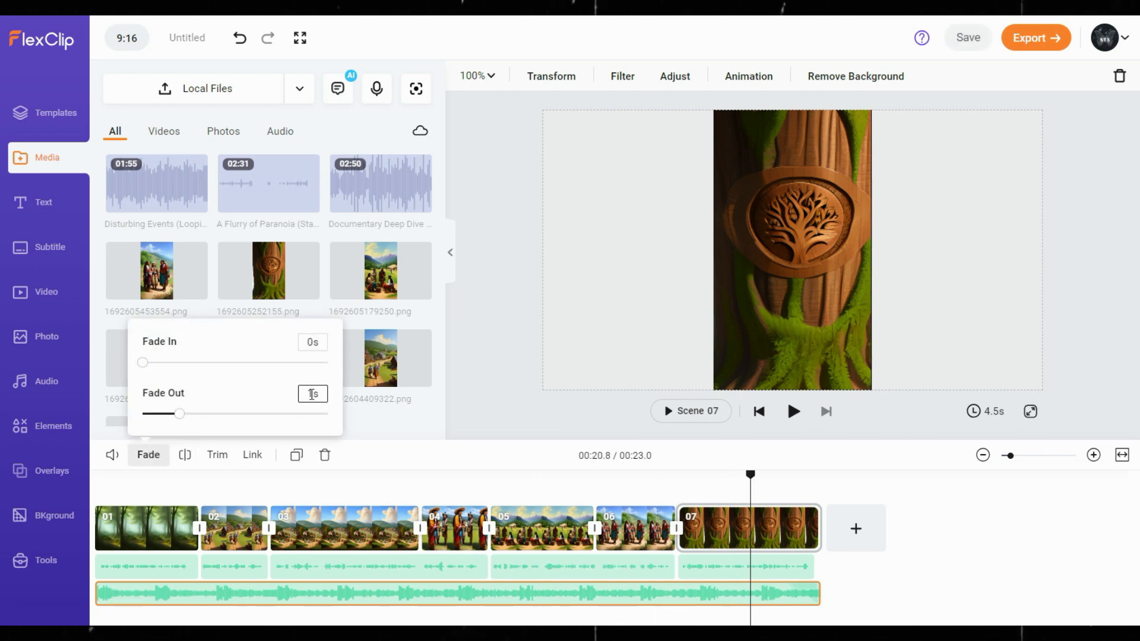
click(528, 475)
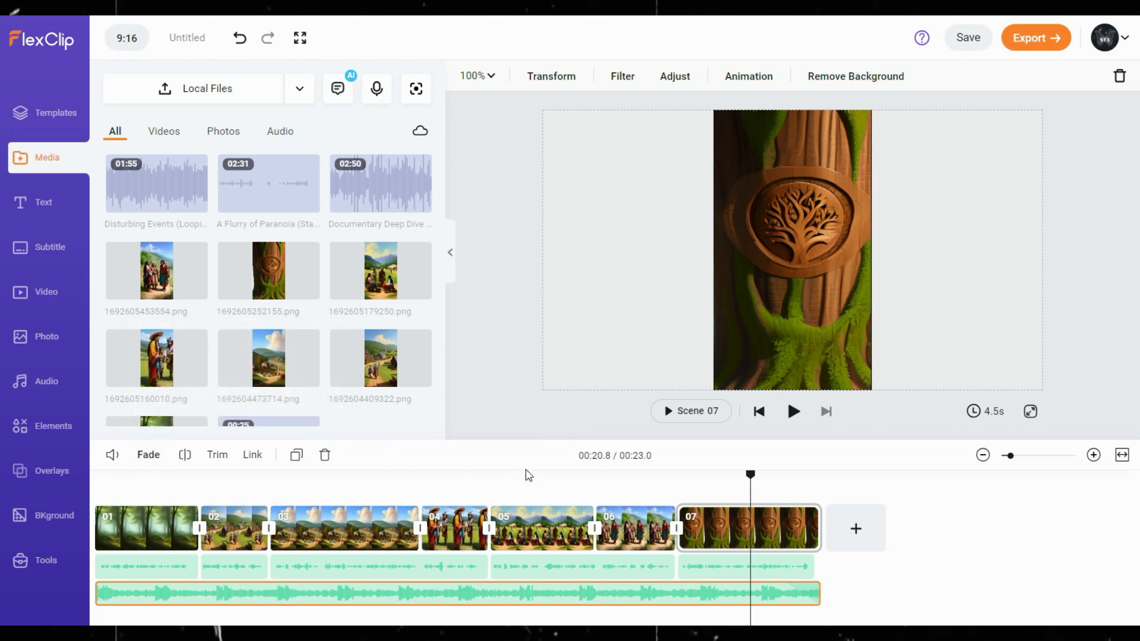
mouse_move(1069, 617)
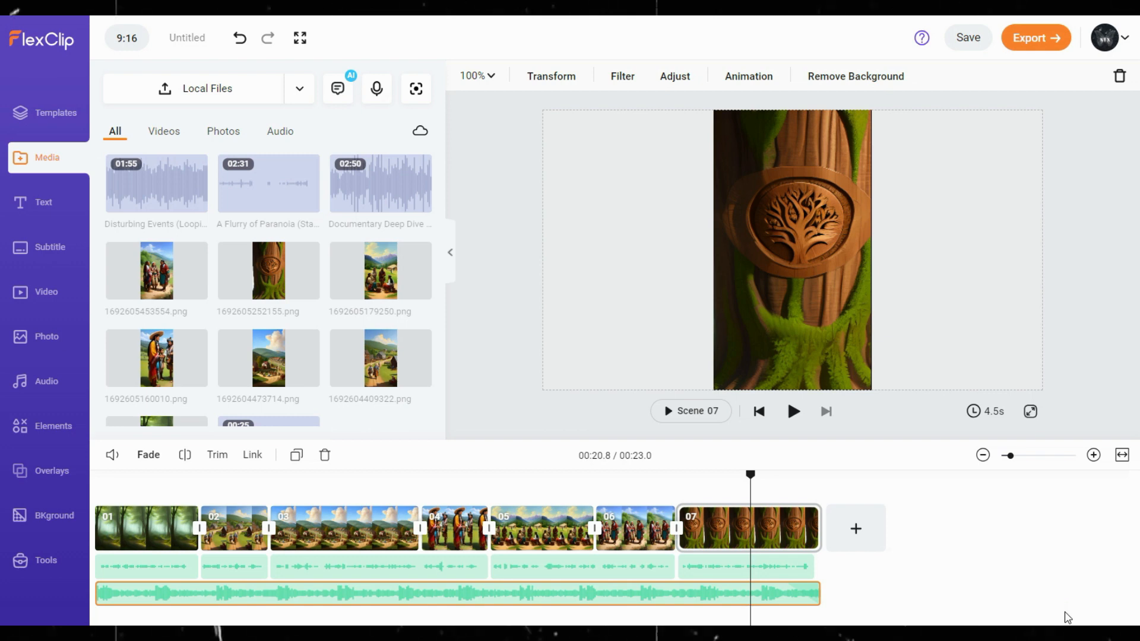
Auto-generate English (United States) single-line subtitles in the yellow outlined style.
click(49, 246)
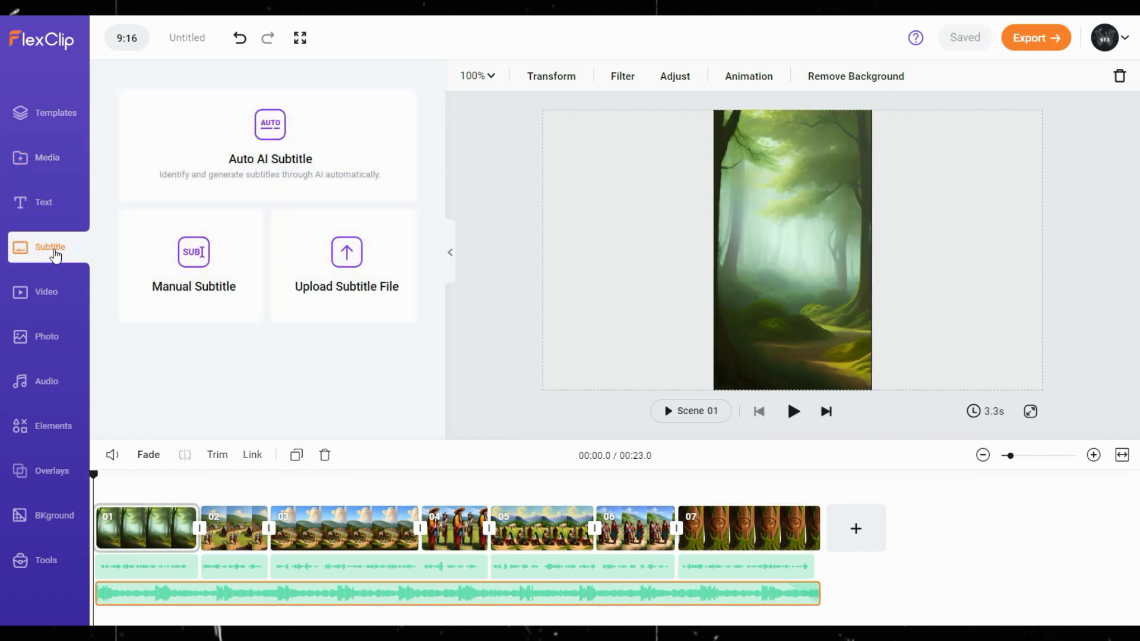
click(269, 143)
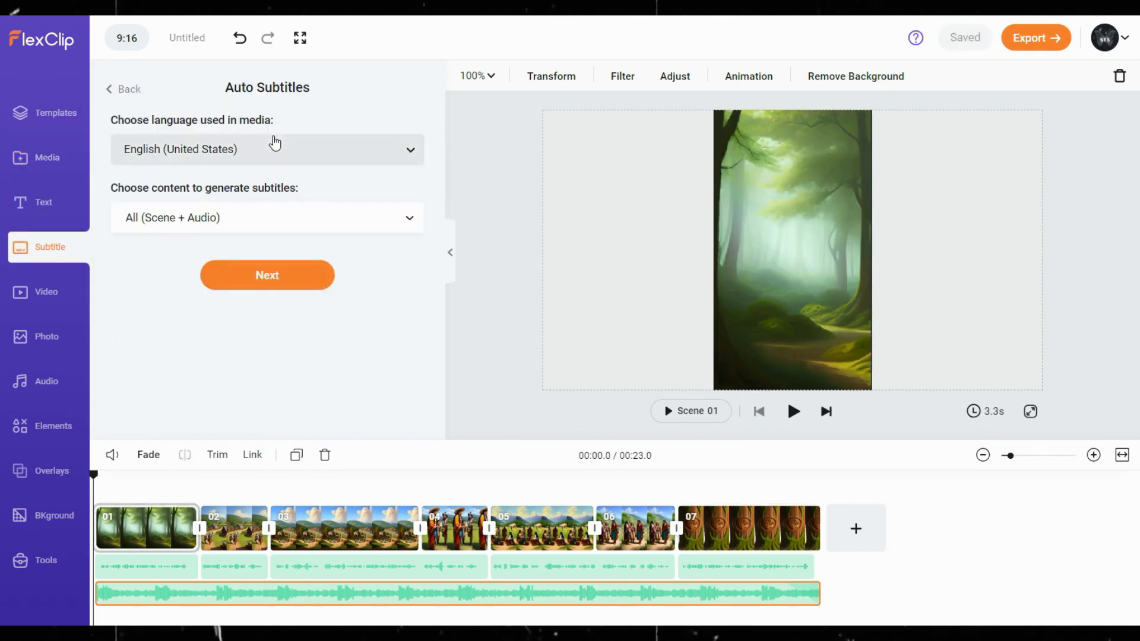
click(266, 275)
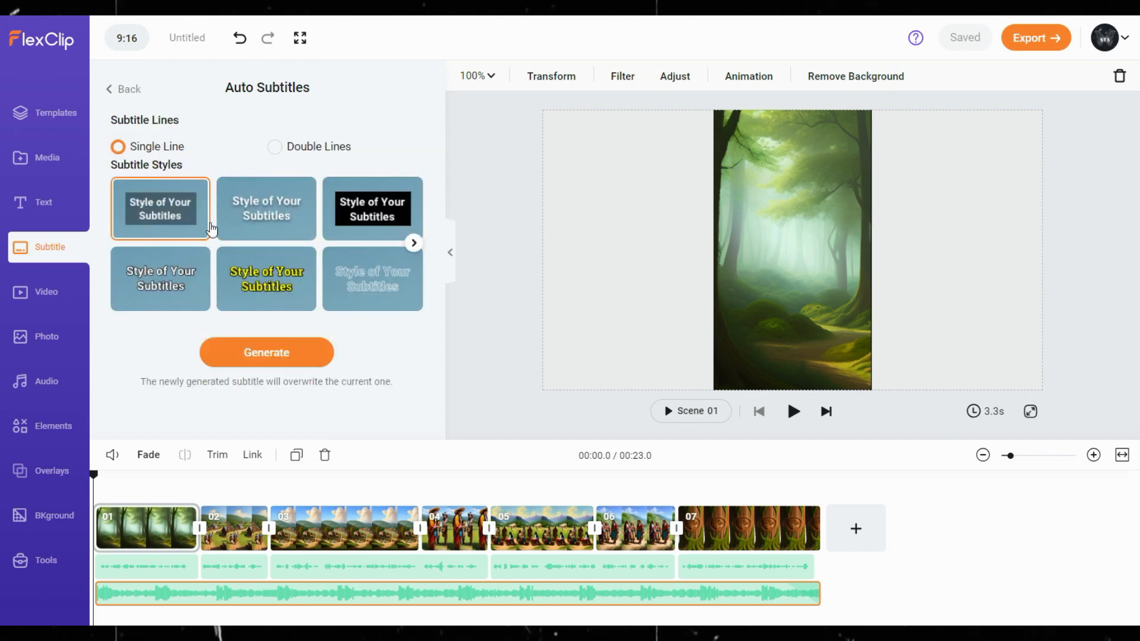
click(266, 278)
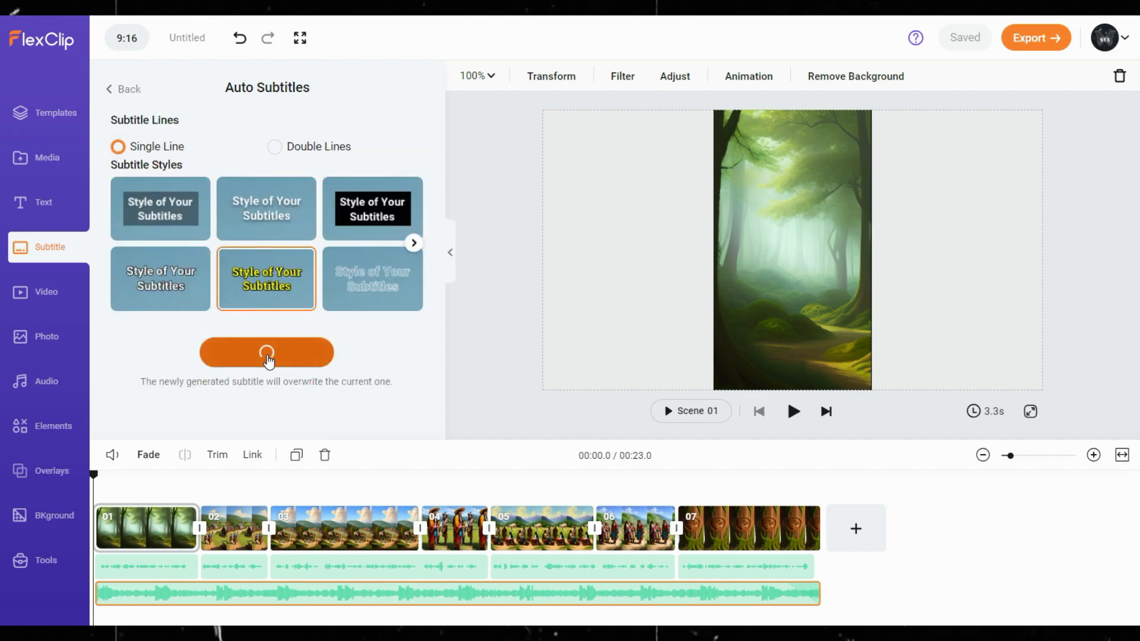
click(266, 352)
text(d)
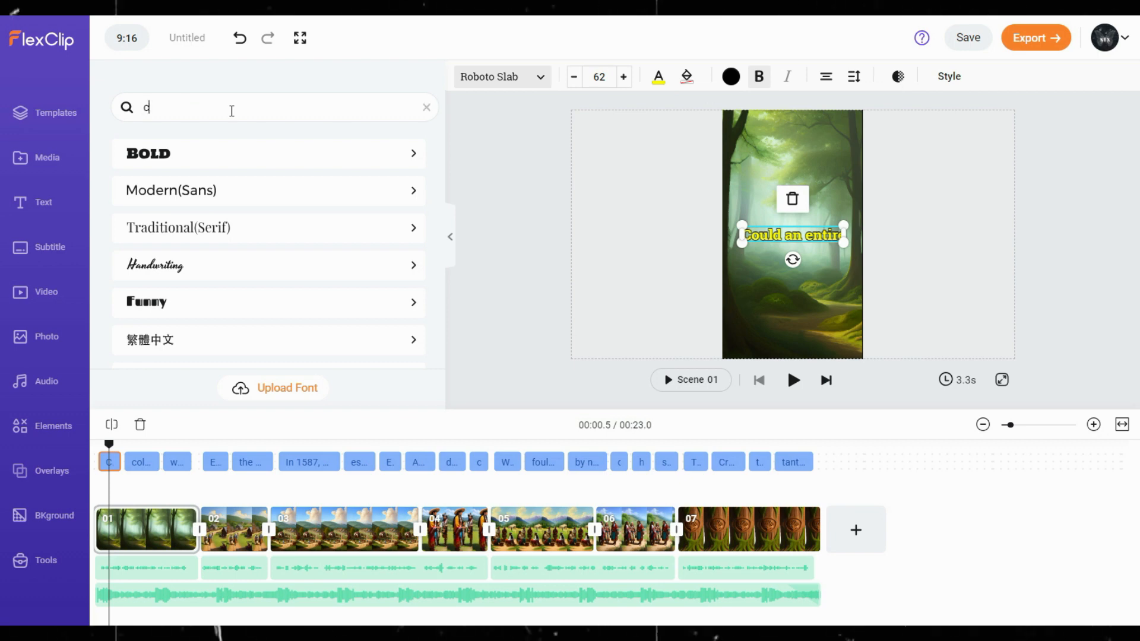
Set the subtitles to the Chewy font in white and play the video to review.
text(he)
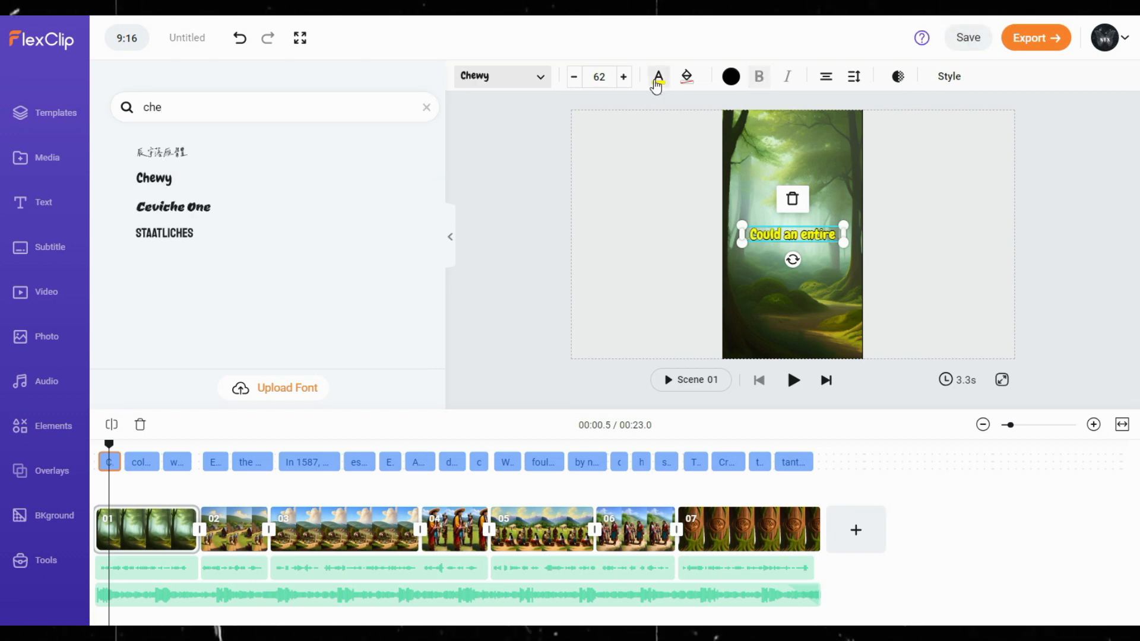
click(49, 246)
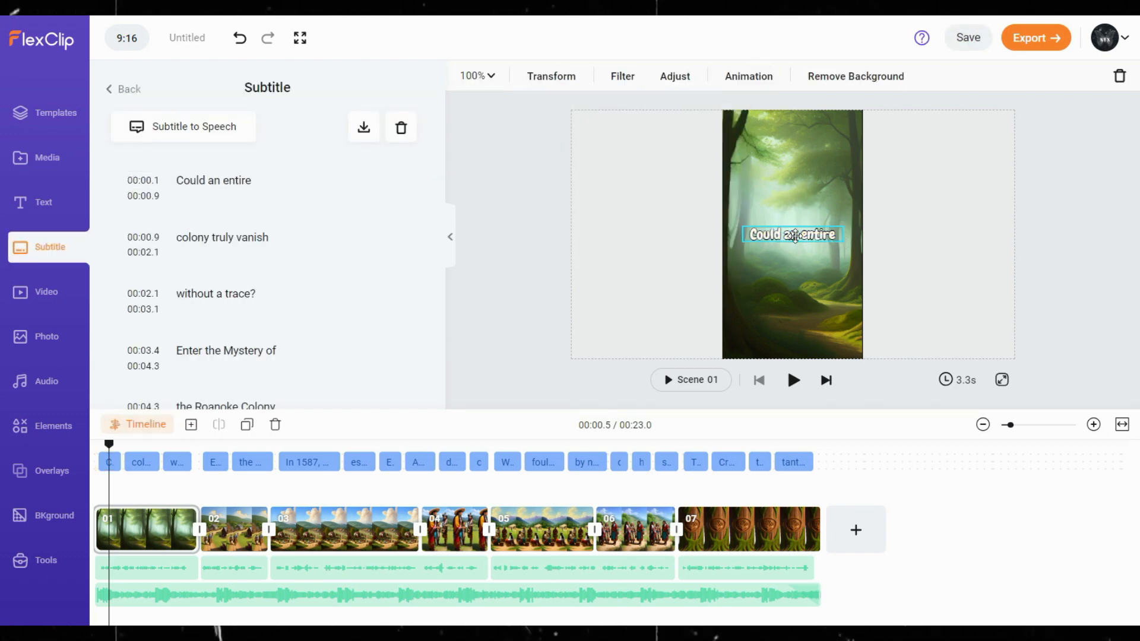
click(792, 234)
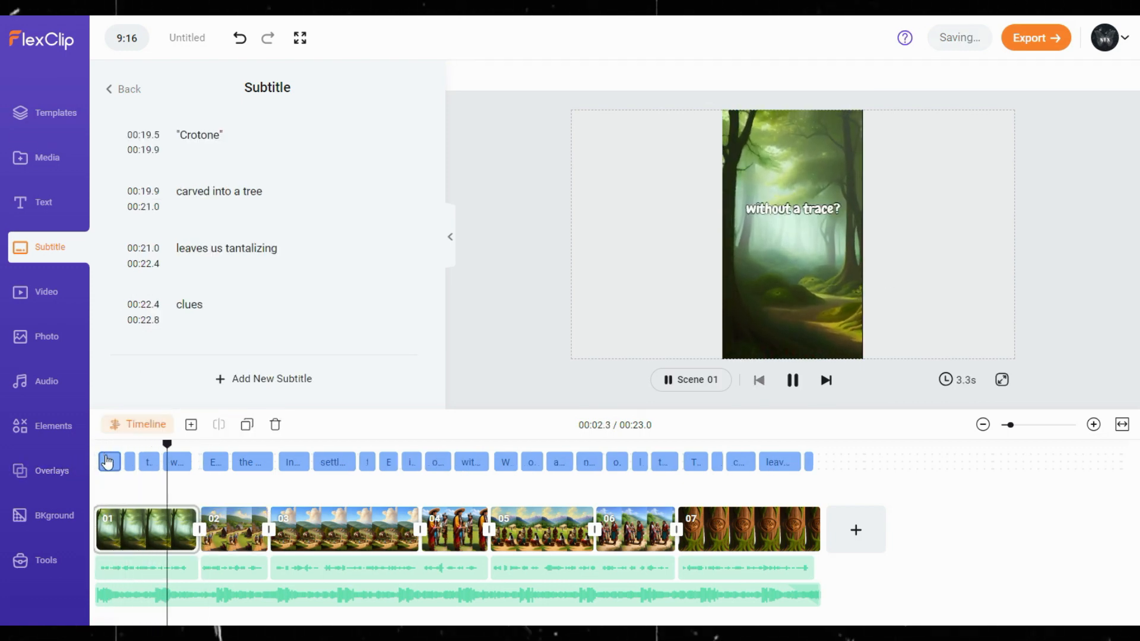
click(149, 462)
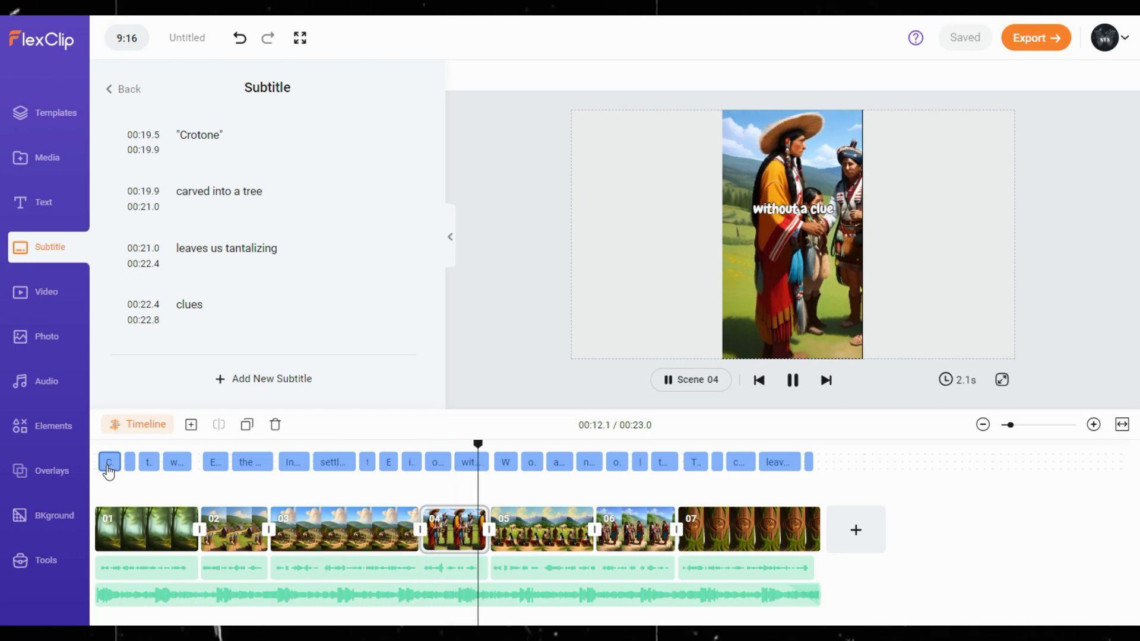
Browse all Effect Overlays and add a sparkling particle overlay over the forest opening.
click(51, 470)
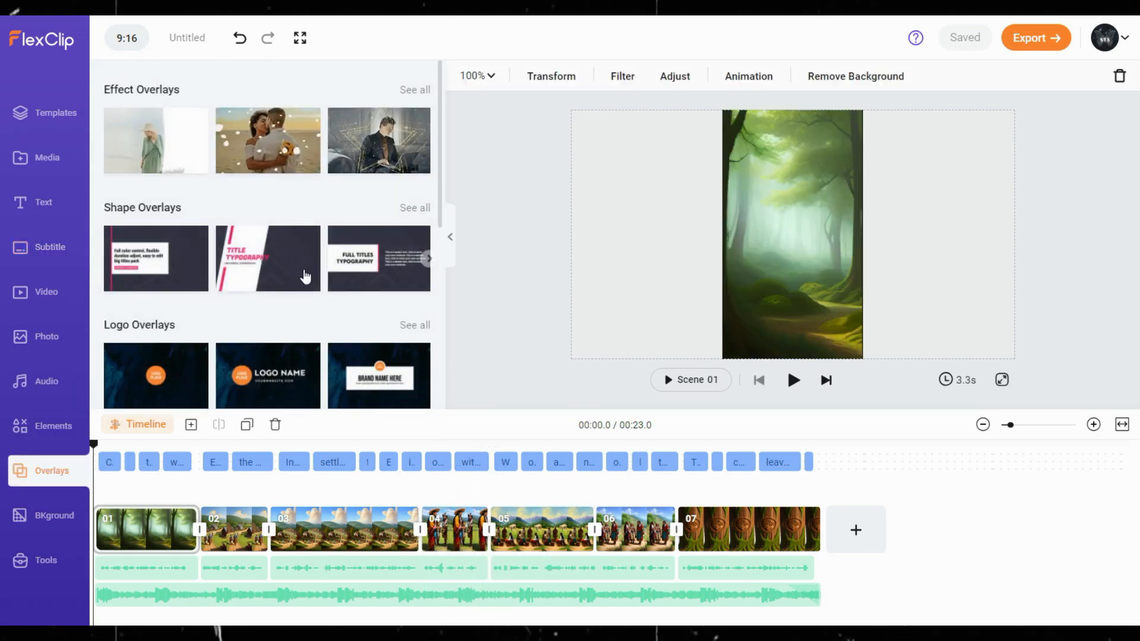
click(415, 89)
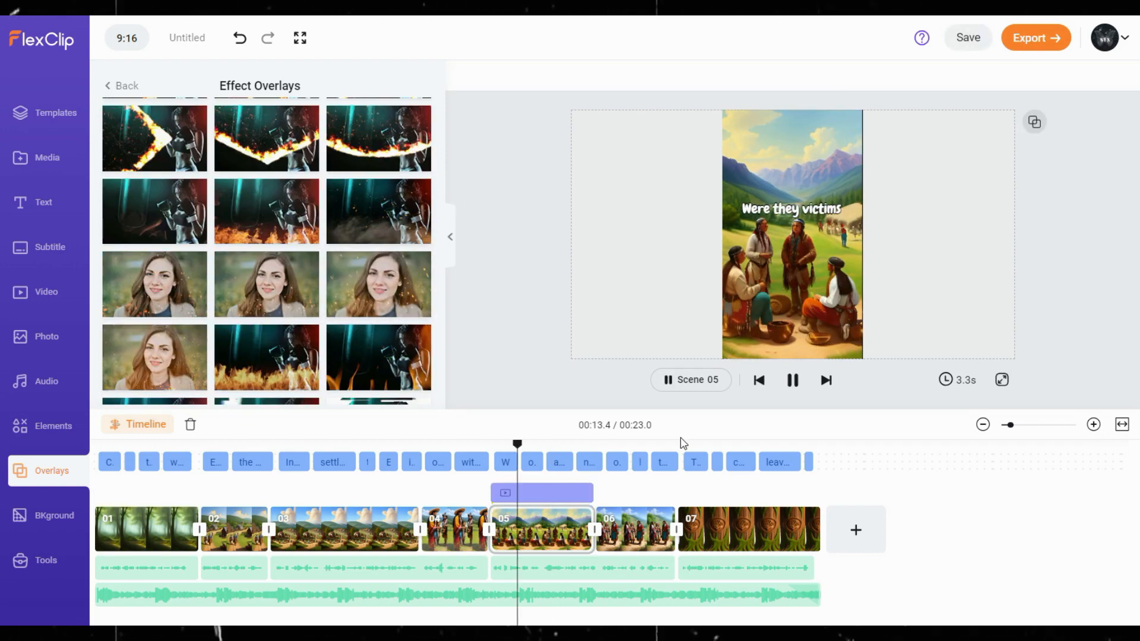
click(145, 529)
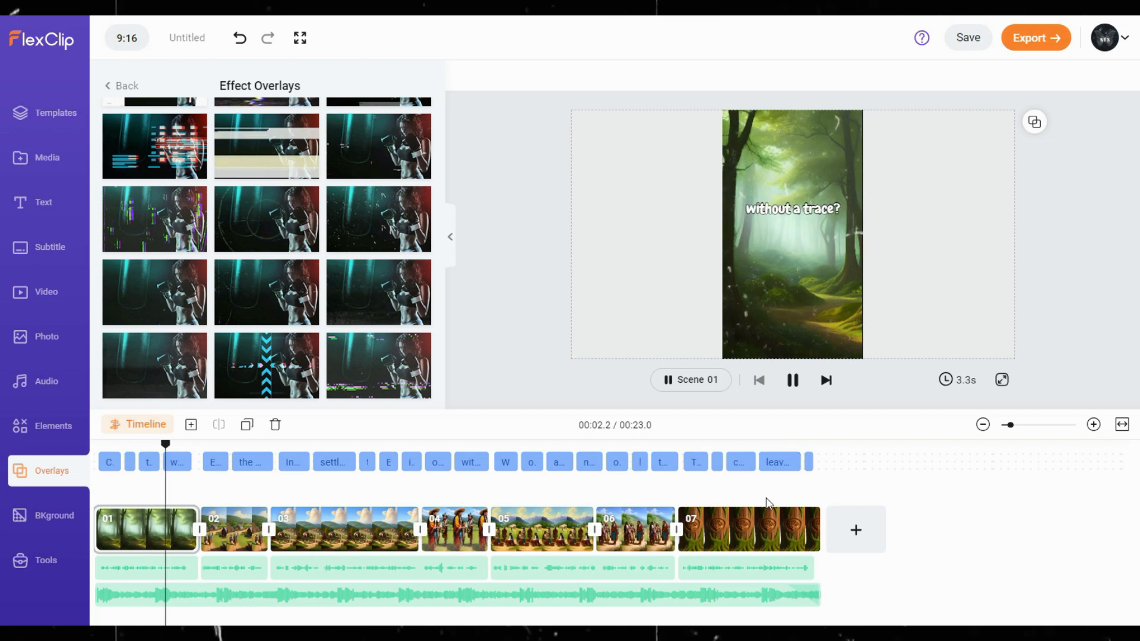
click(234, 529)
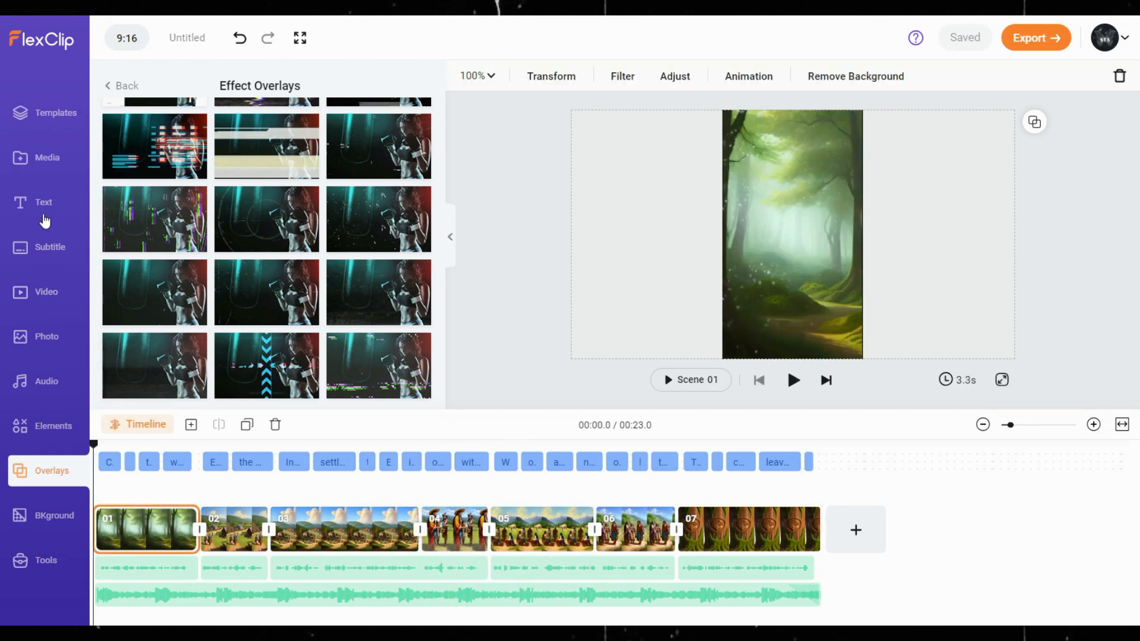
Add a neon-style 'CHANNEL NAME' title in the Chonburi font at the top.
click(268, 373)
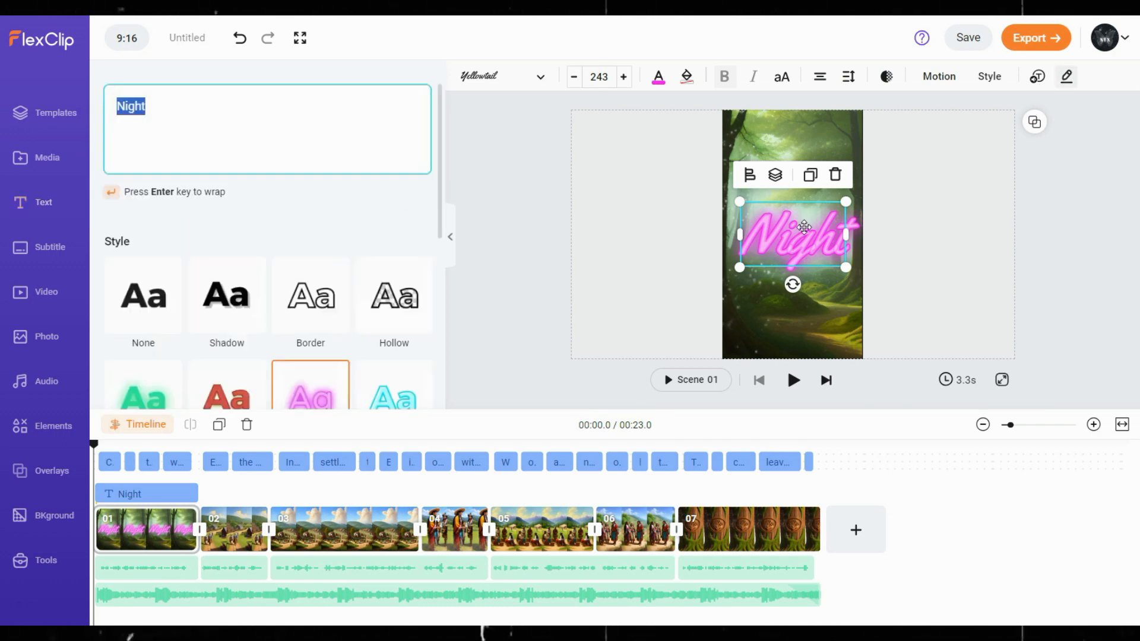
text(CHANNEL)
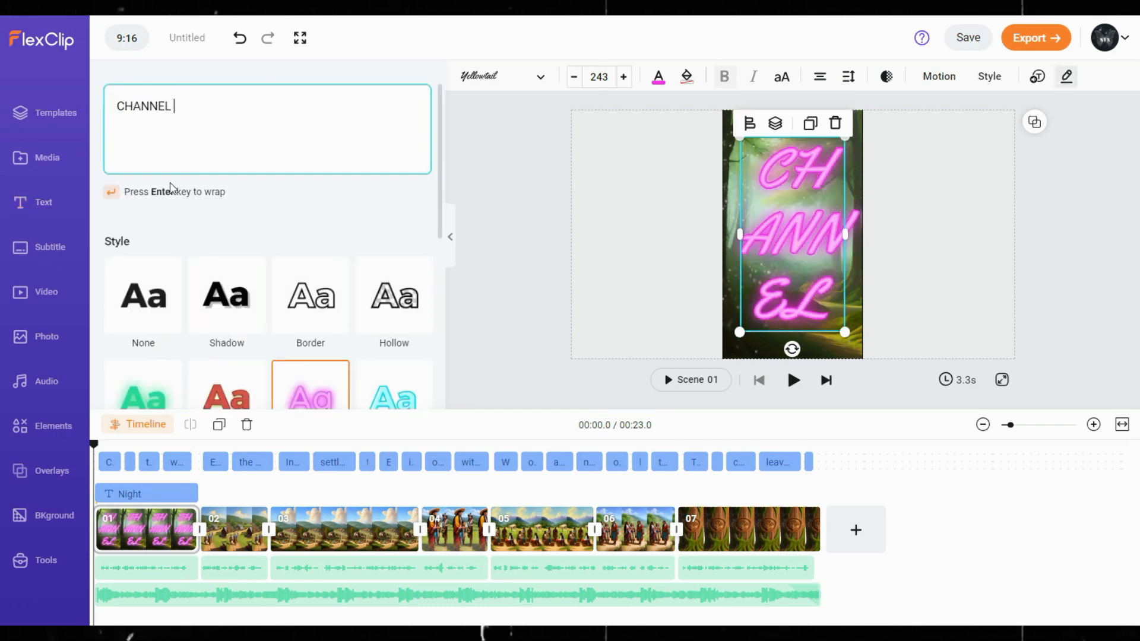
click(599, 76)
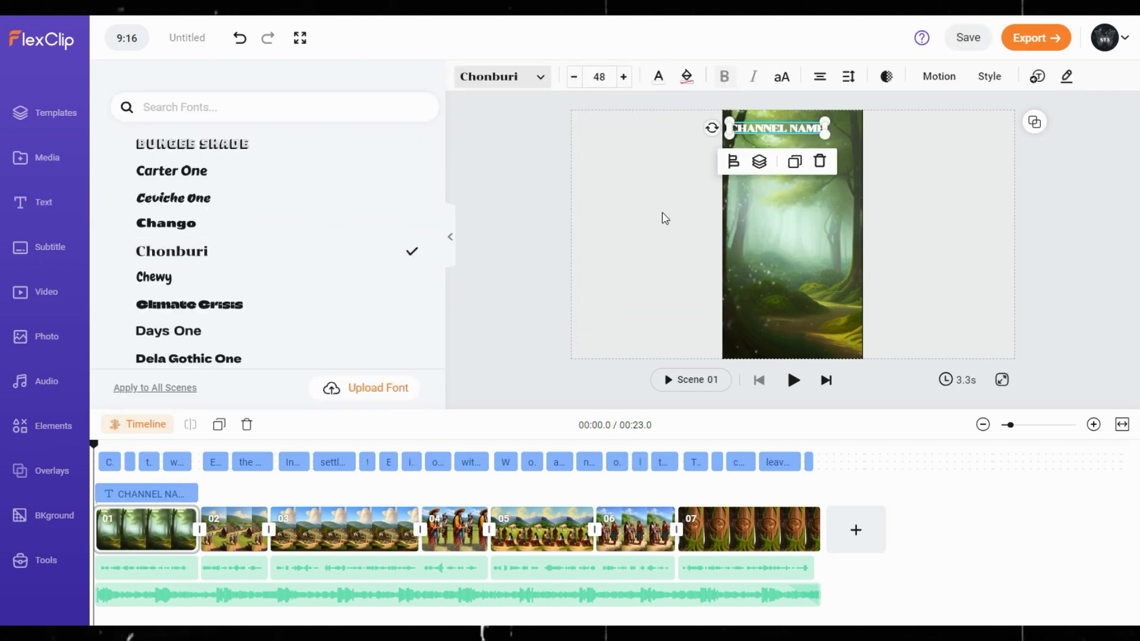
click(233, 528)
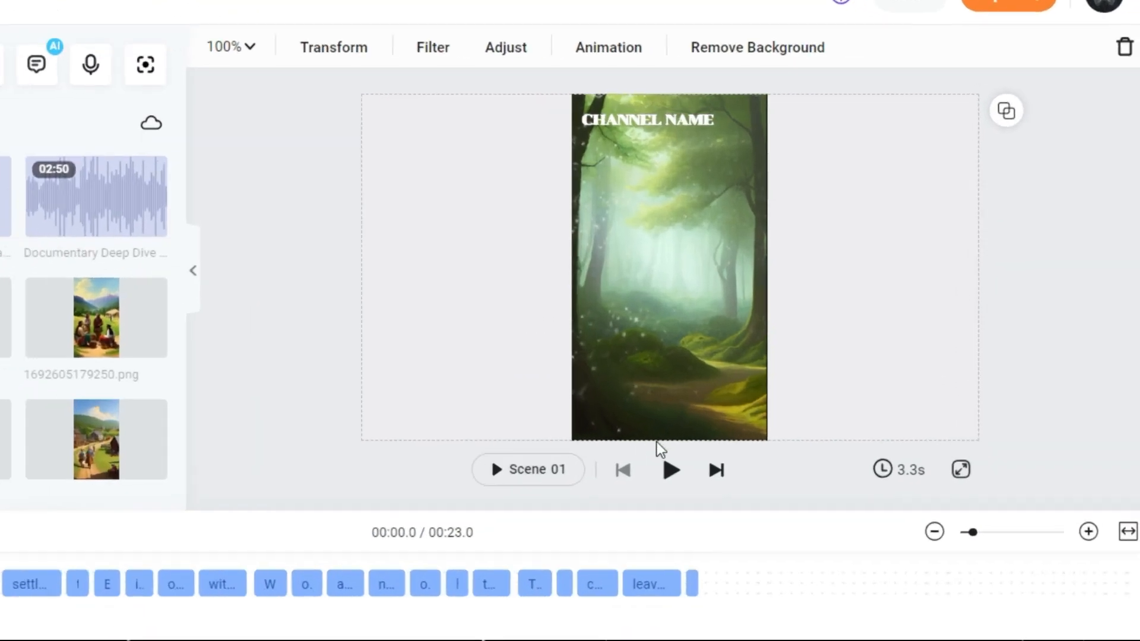
click(669, 469)
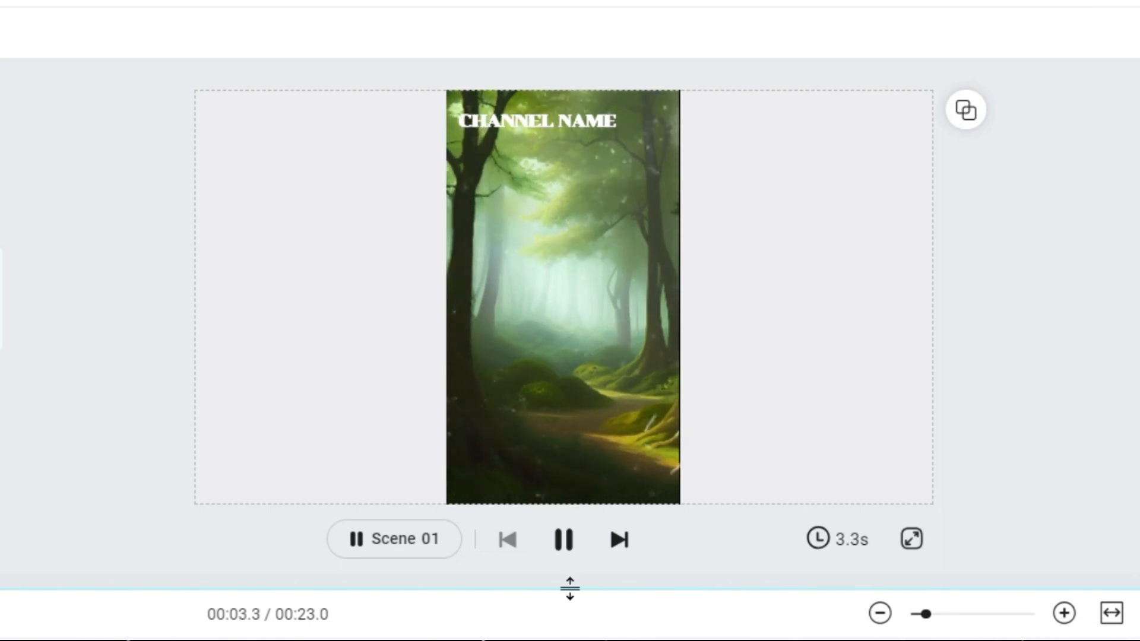
click(618, 539)
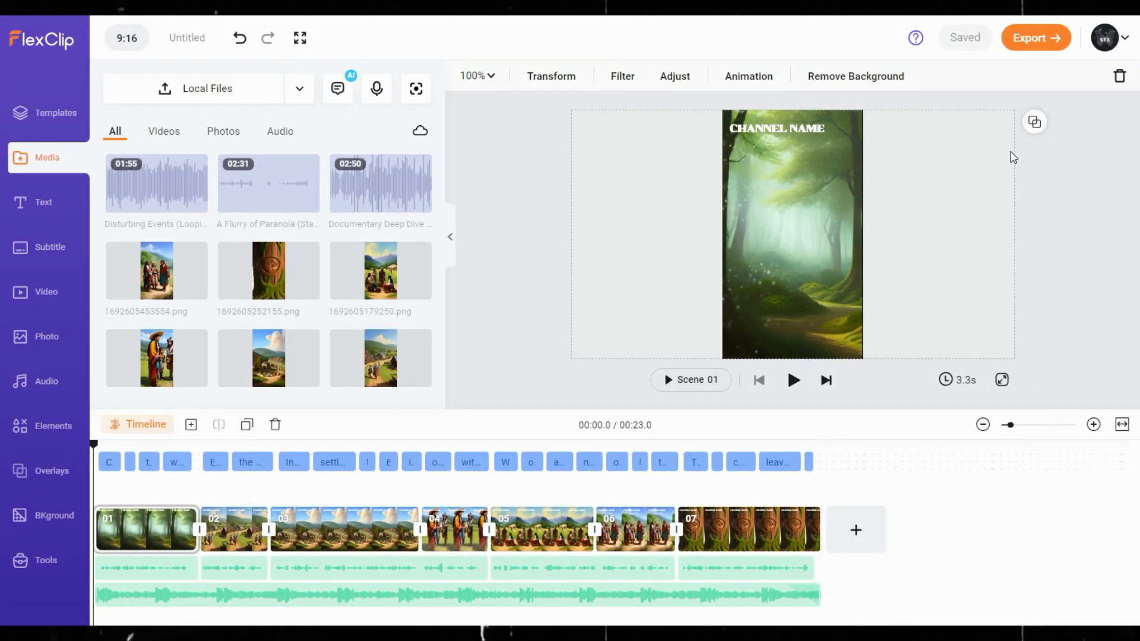
Export the Short as a 1080p video.
click(1036, 37)
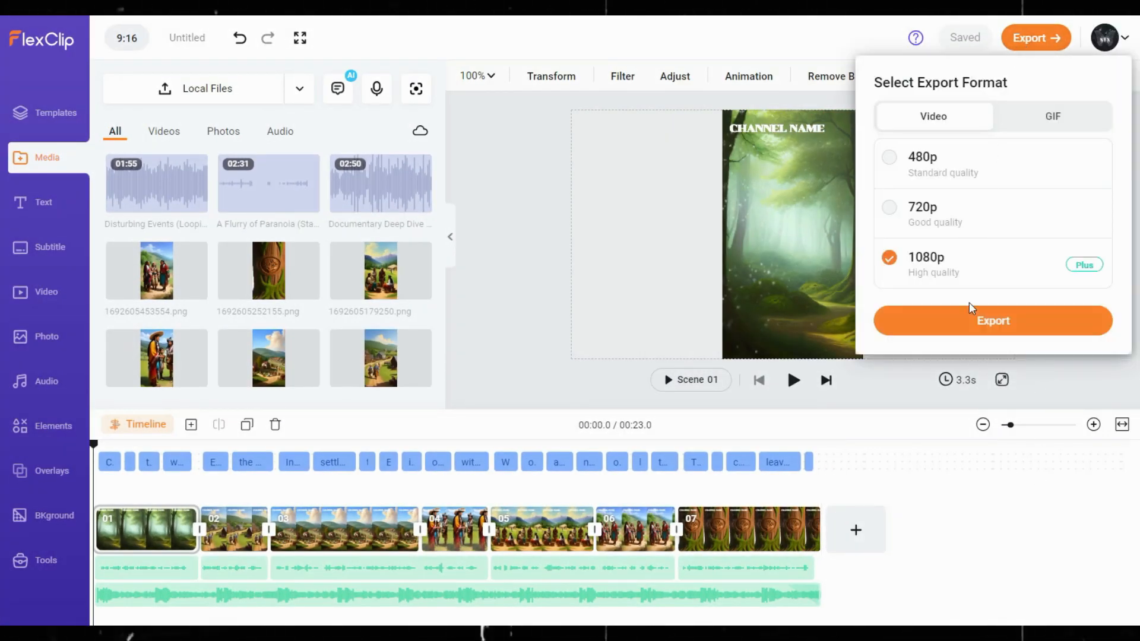
click(991, 321)
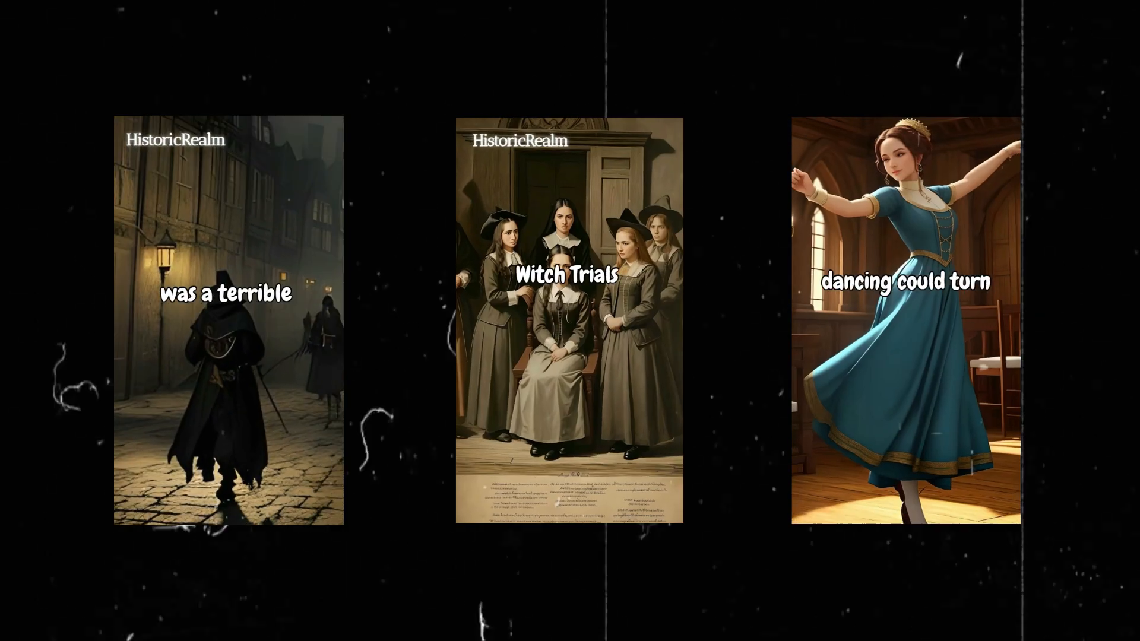